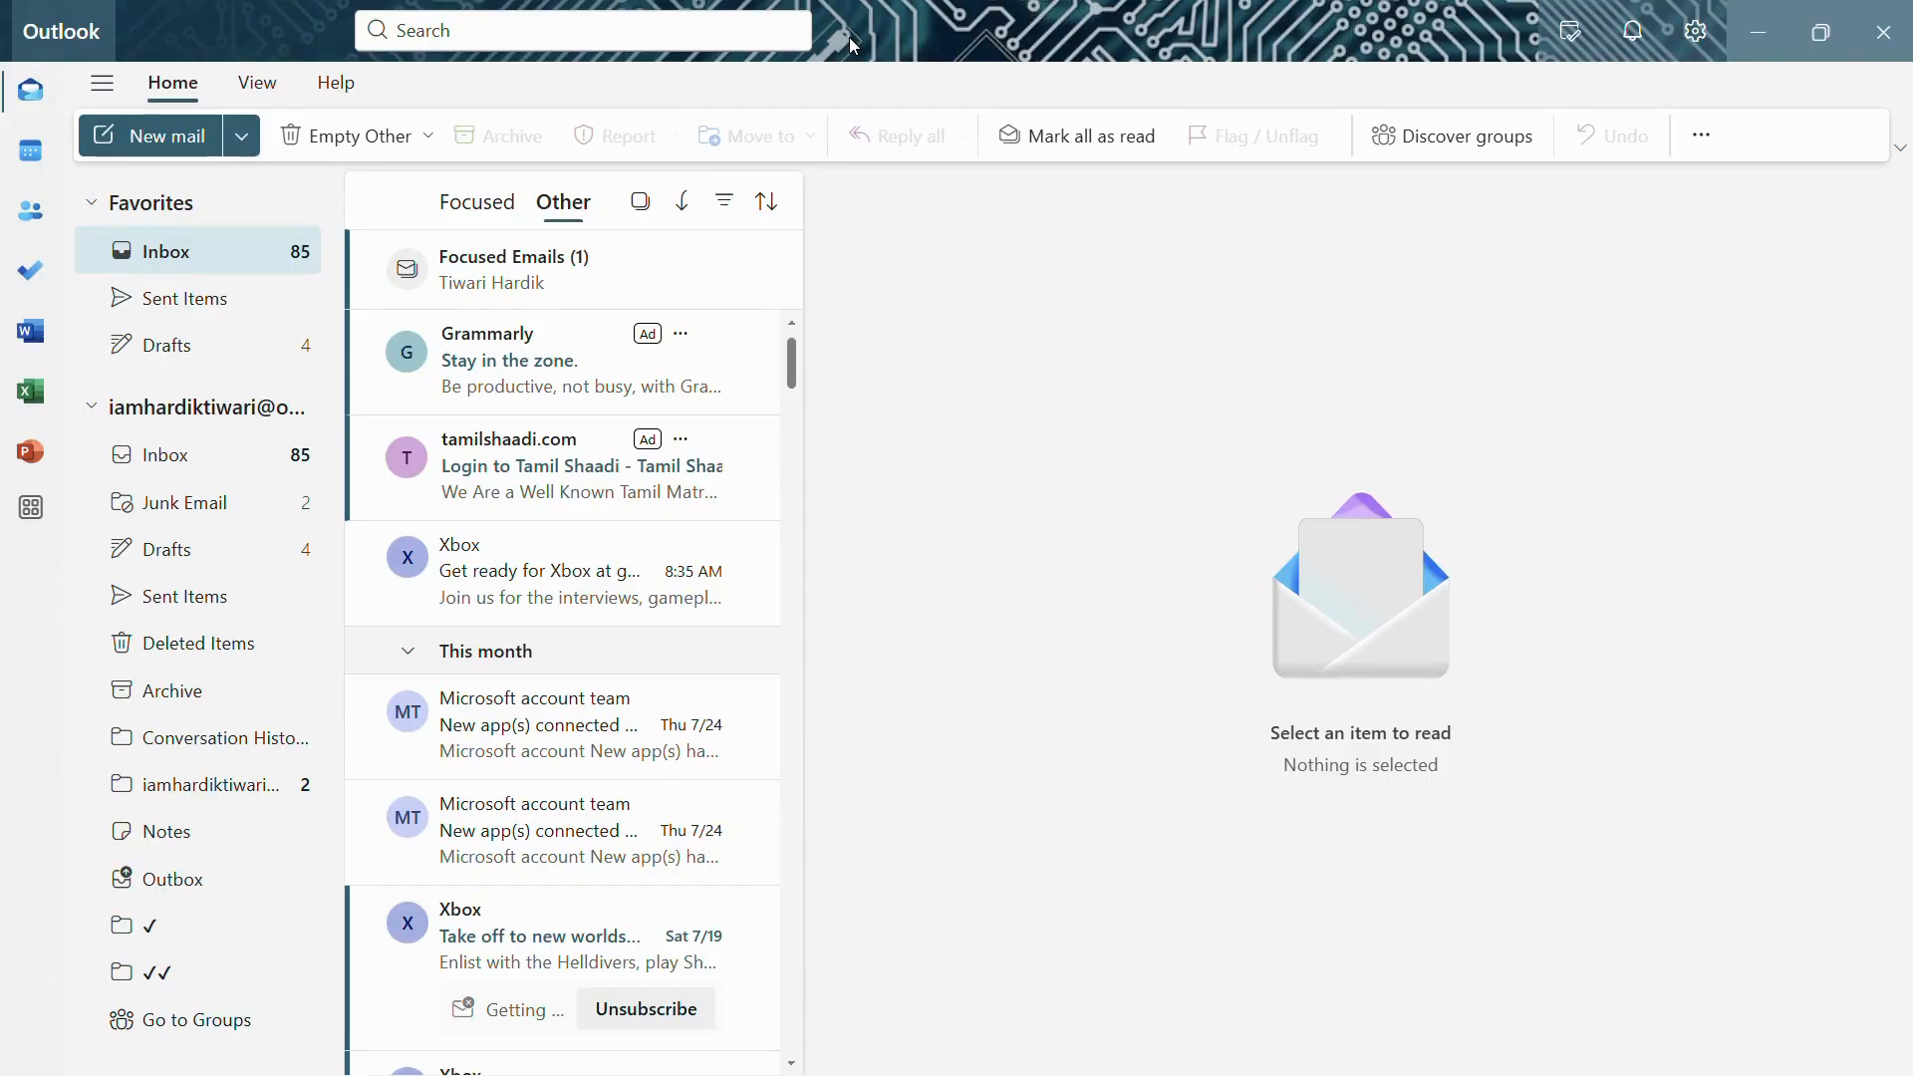
mouse_move(738, 127)
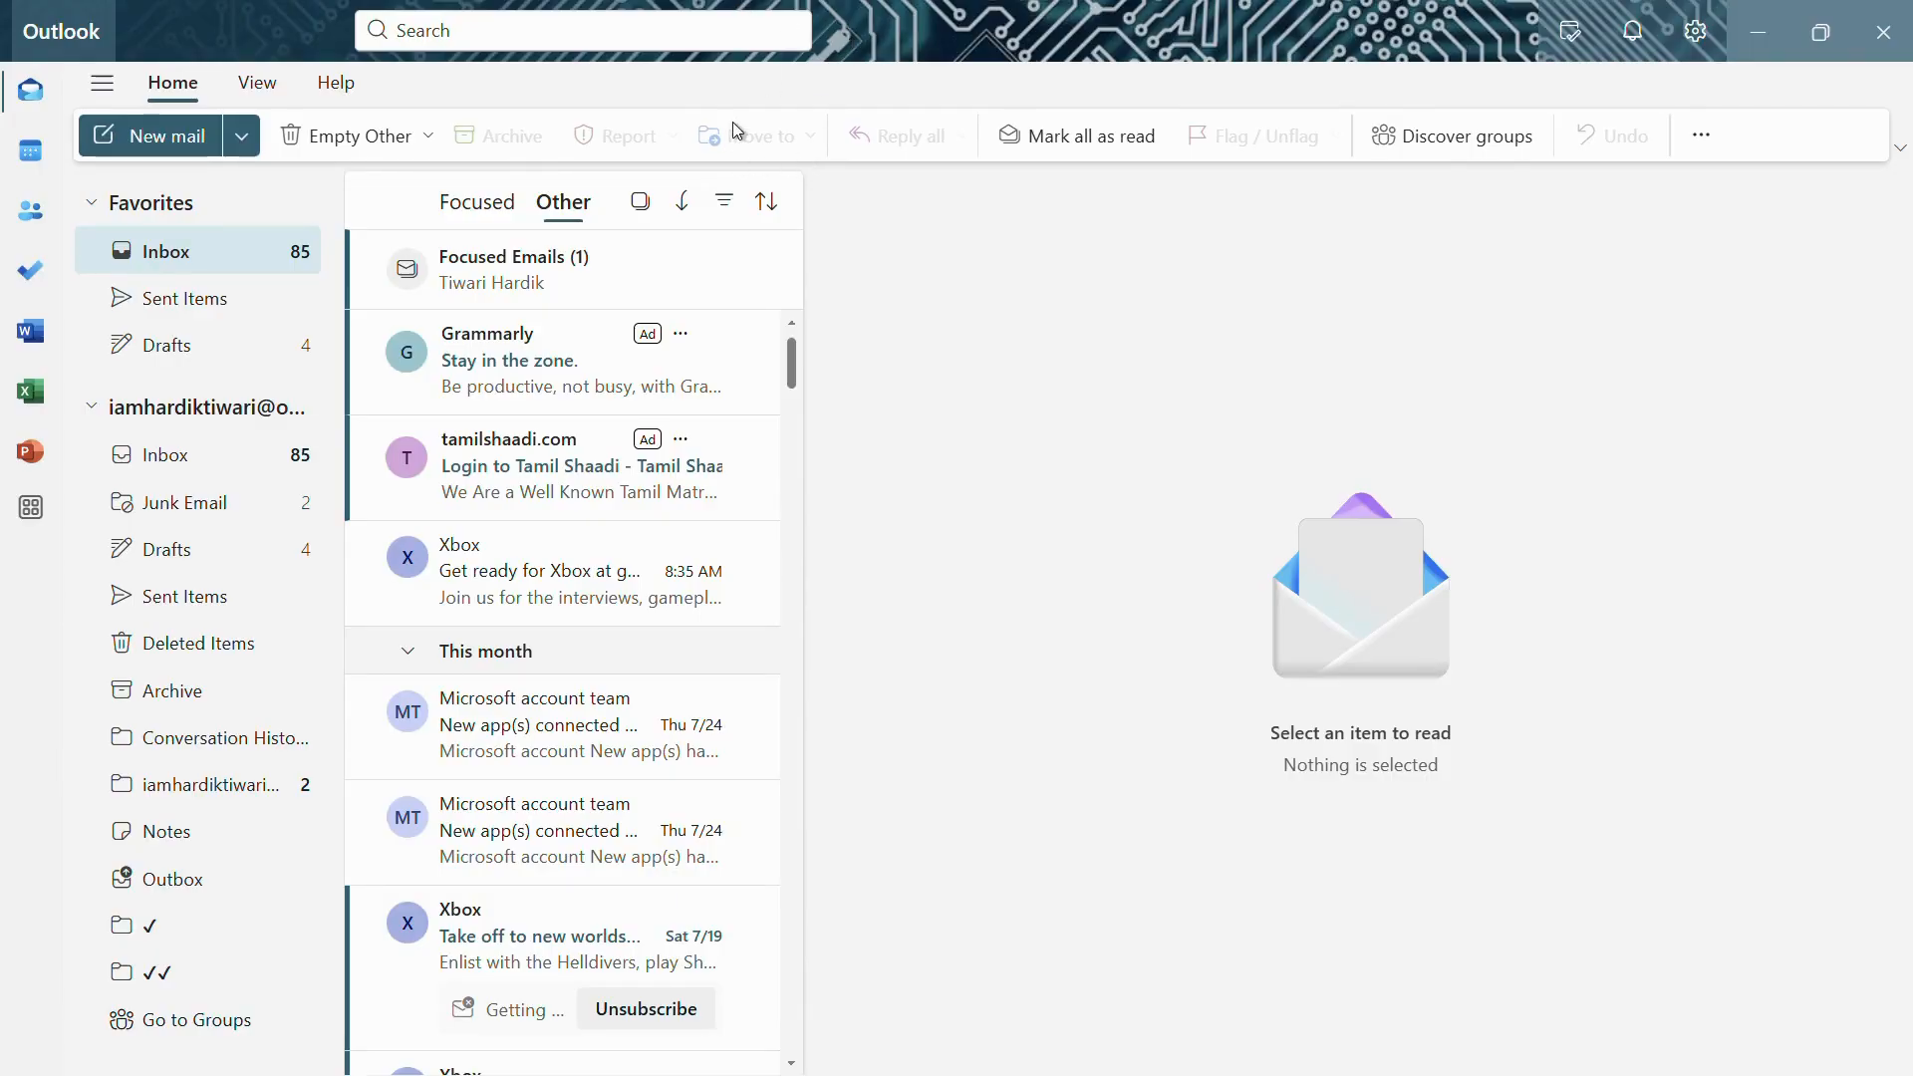
mouse_move(719, 195)
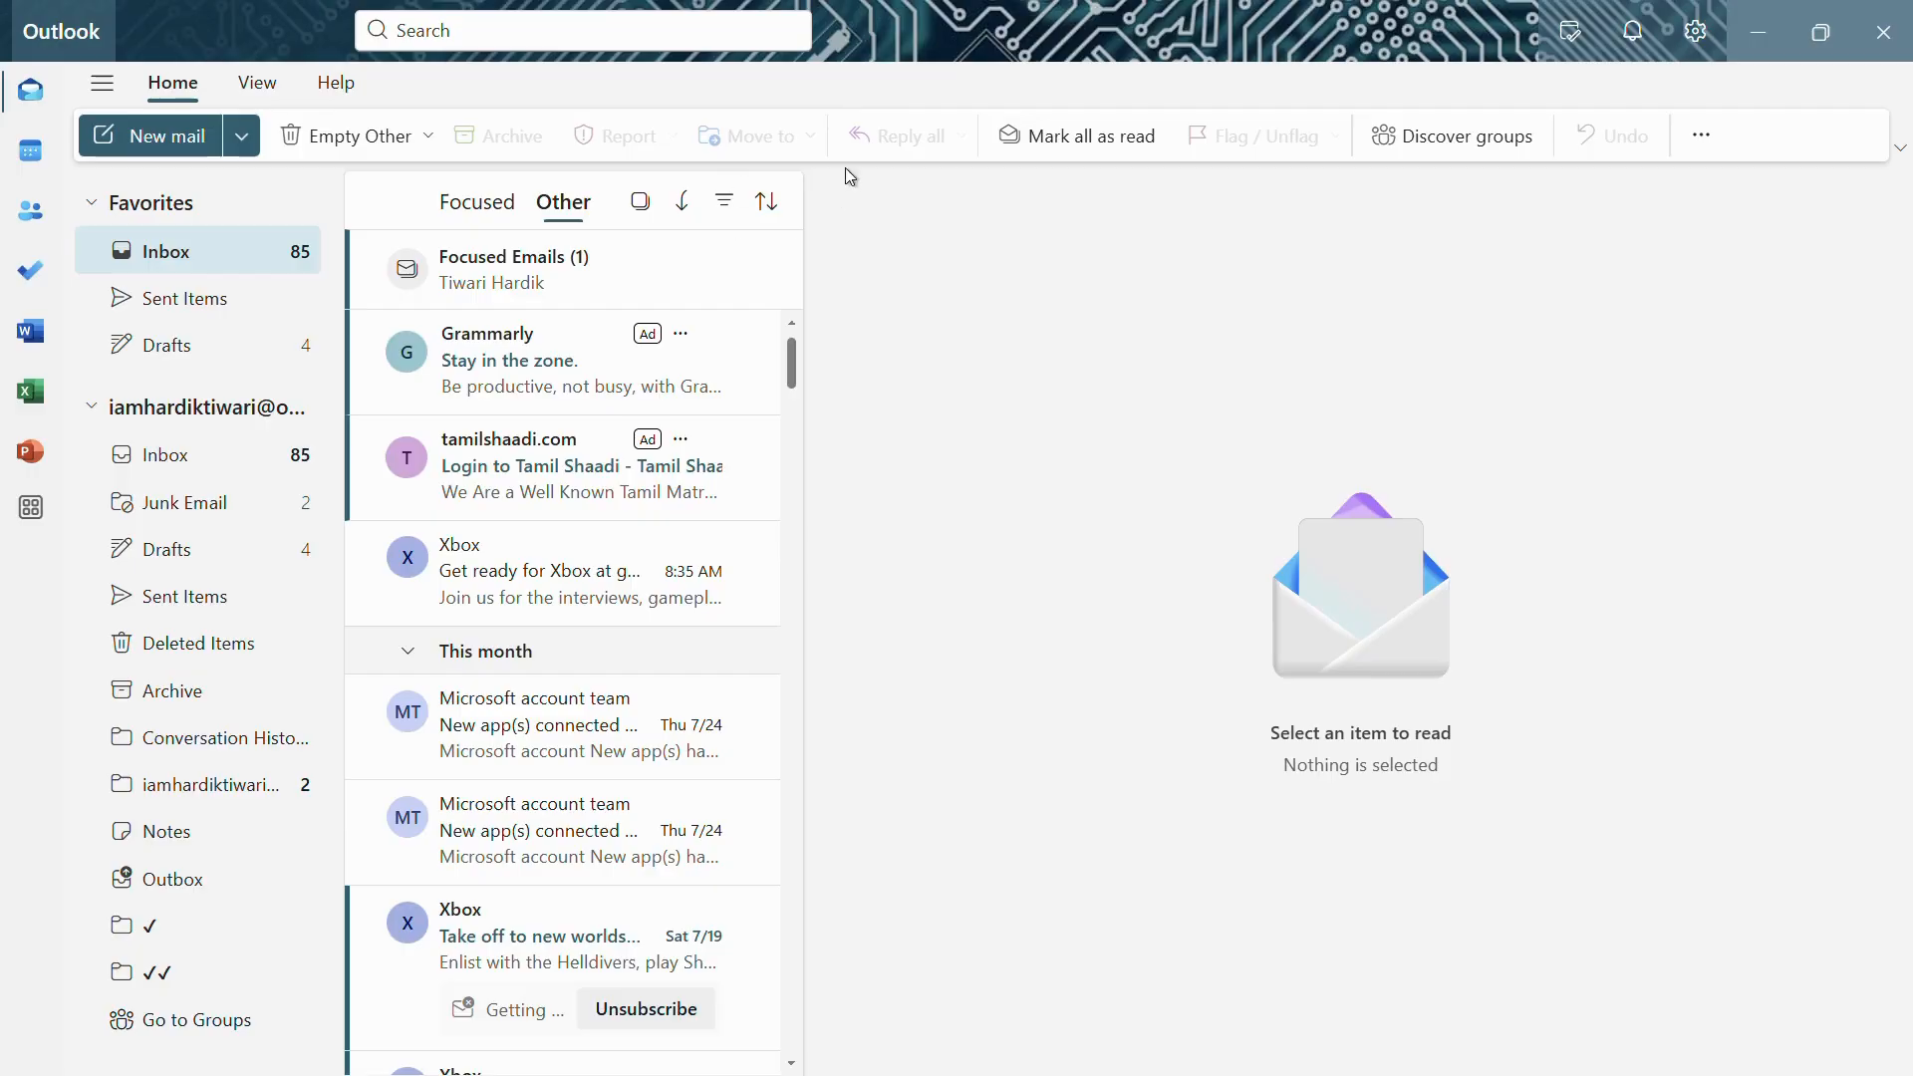
mouse_move(835, 182)
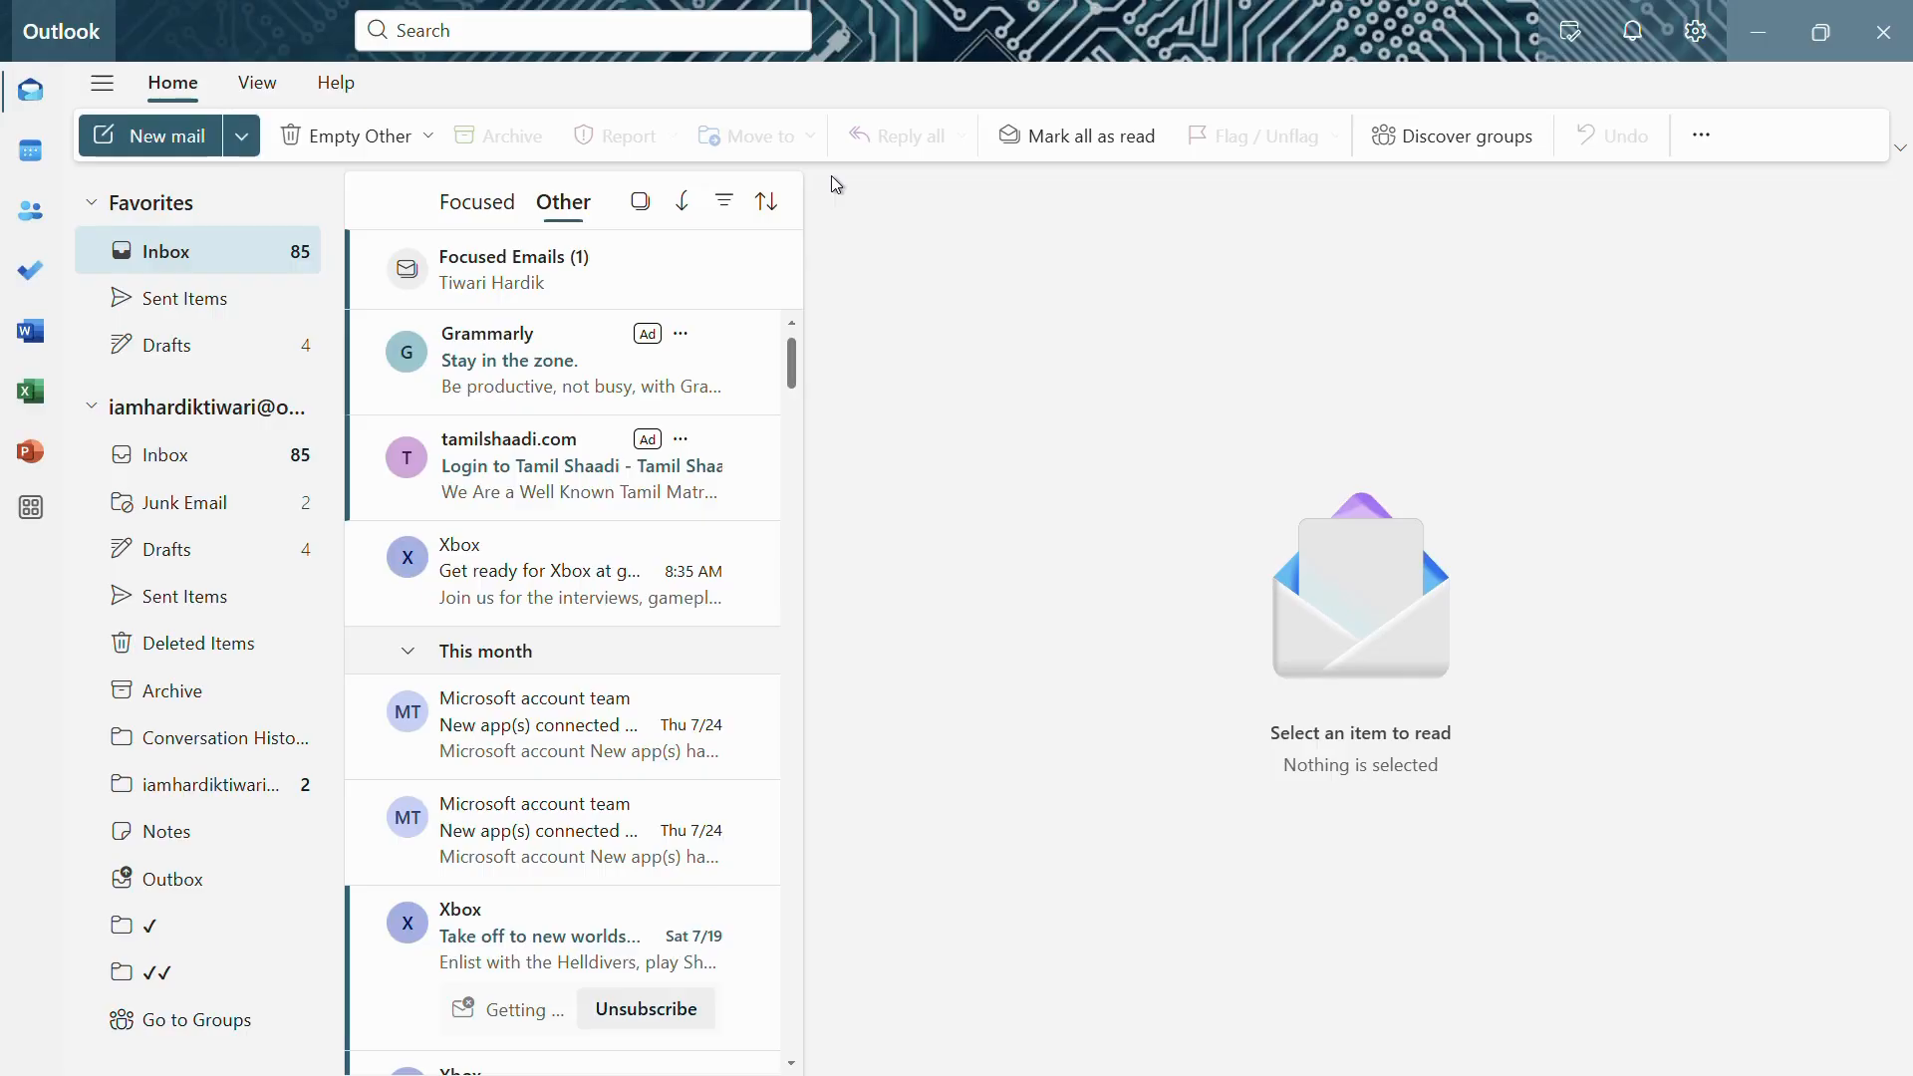
mouse_move(807, 175)
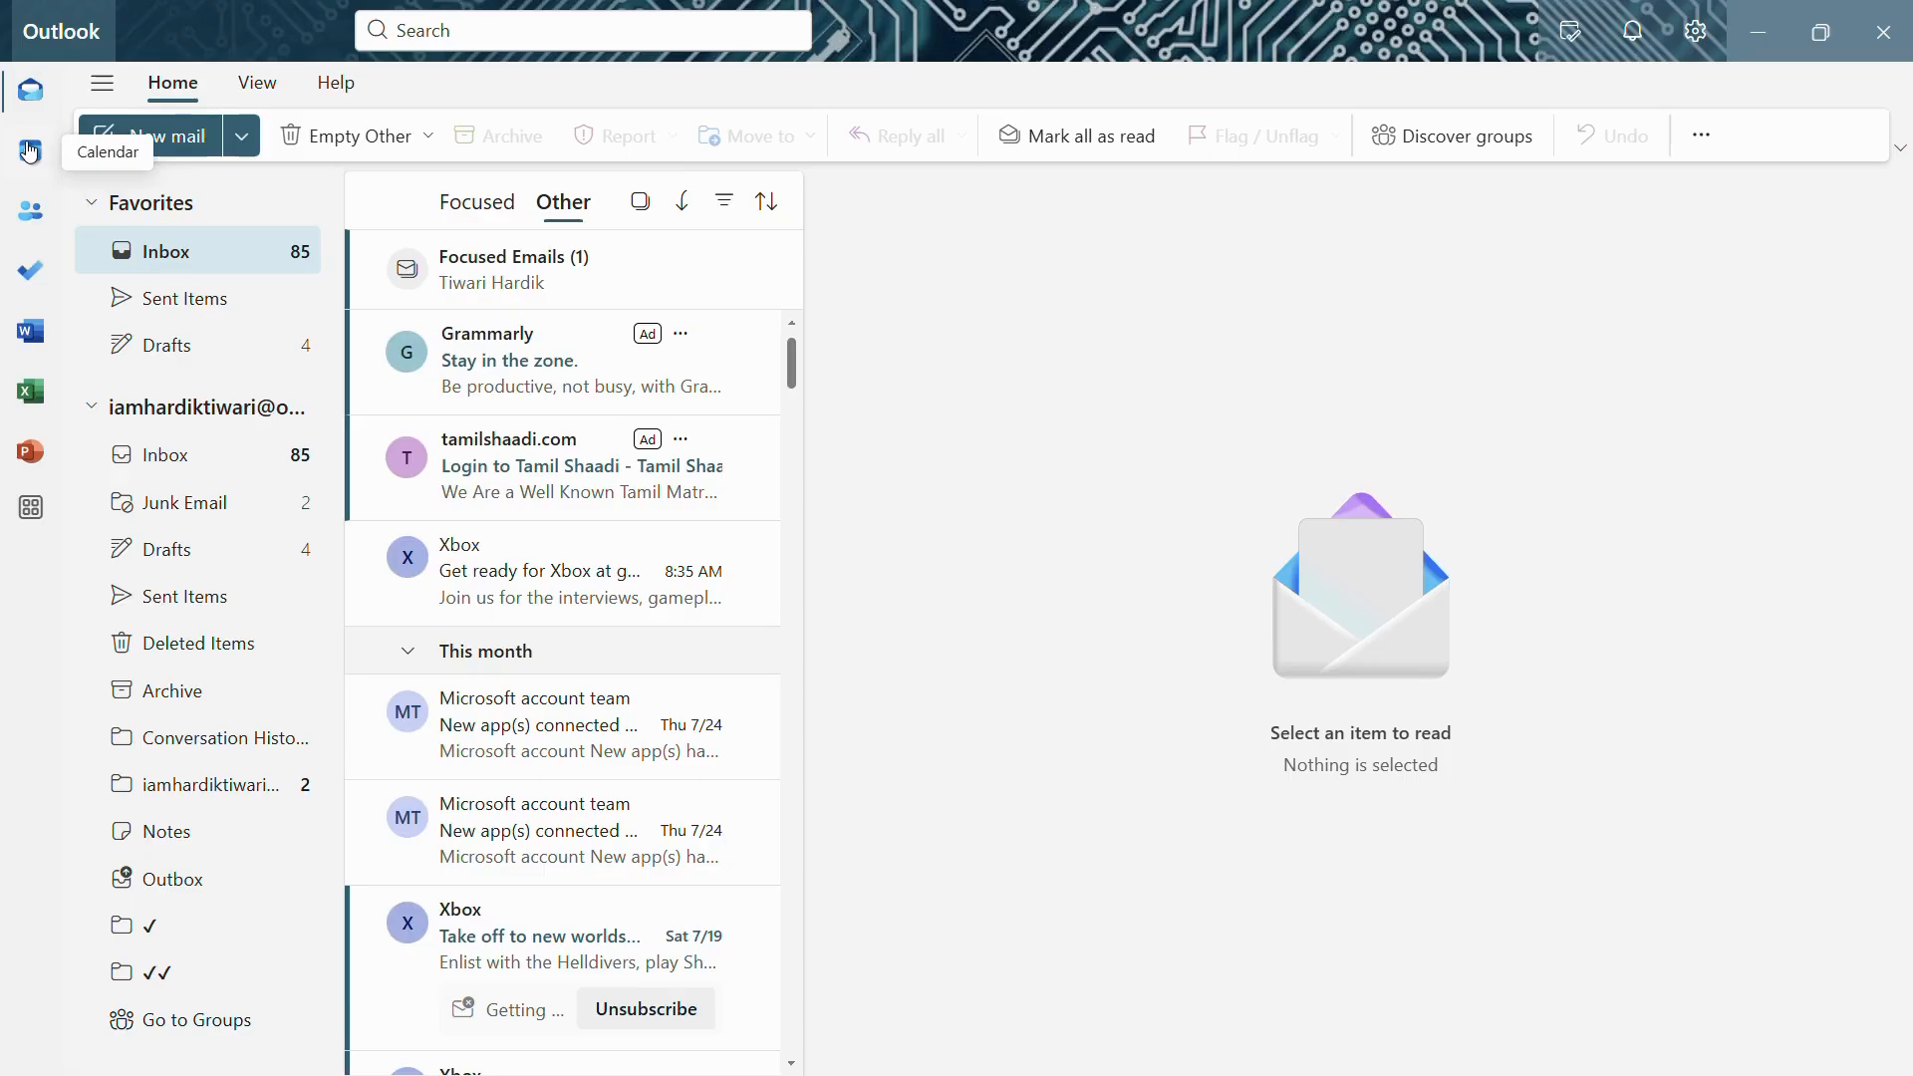
- Switch Outlook to the Calendar view for the week of July 28, 2025
left_click(29, 152)
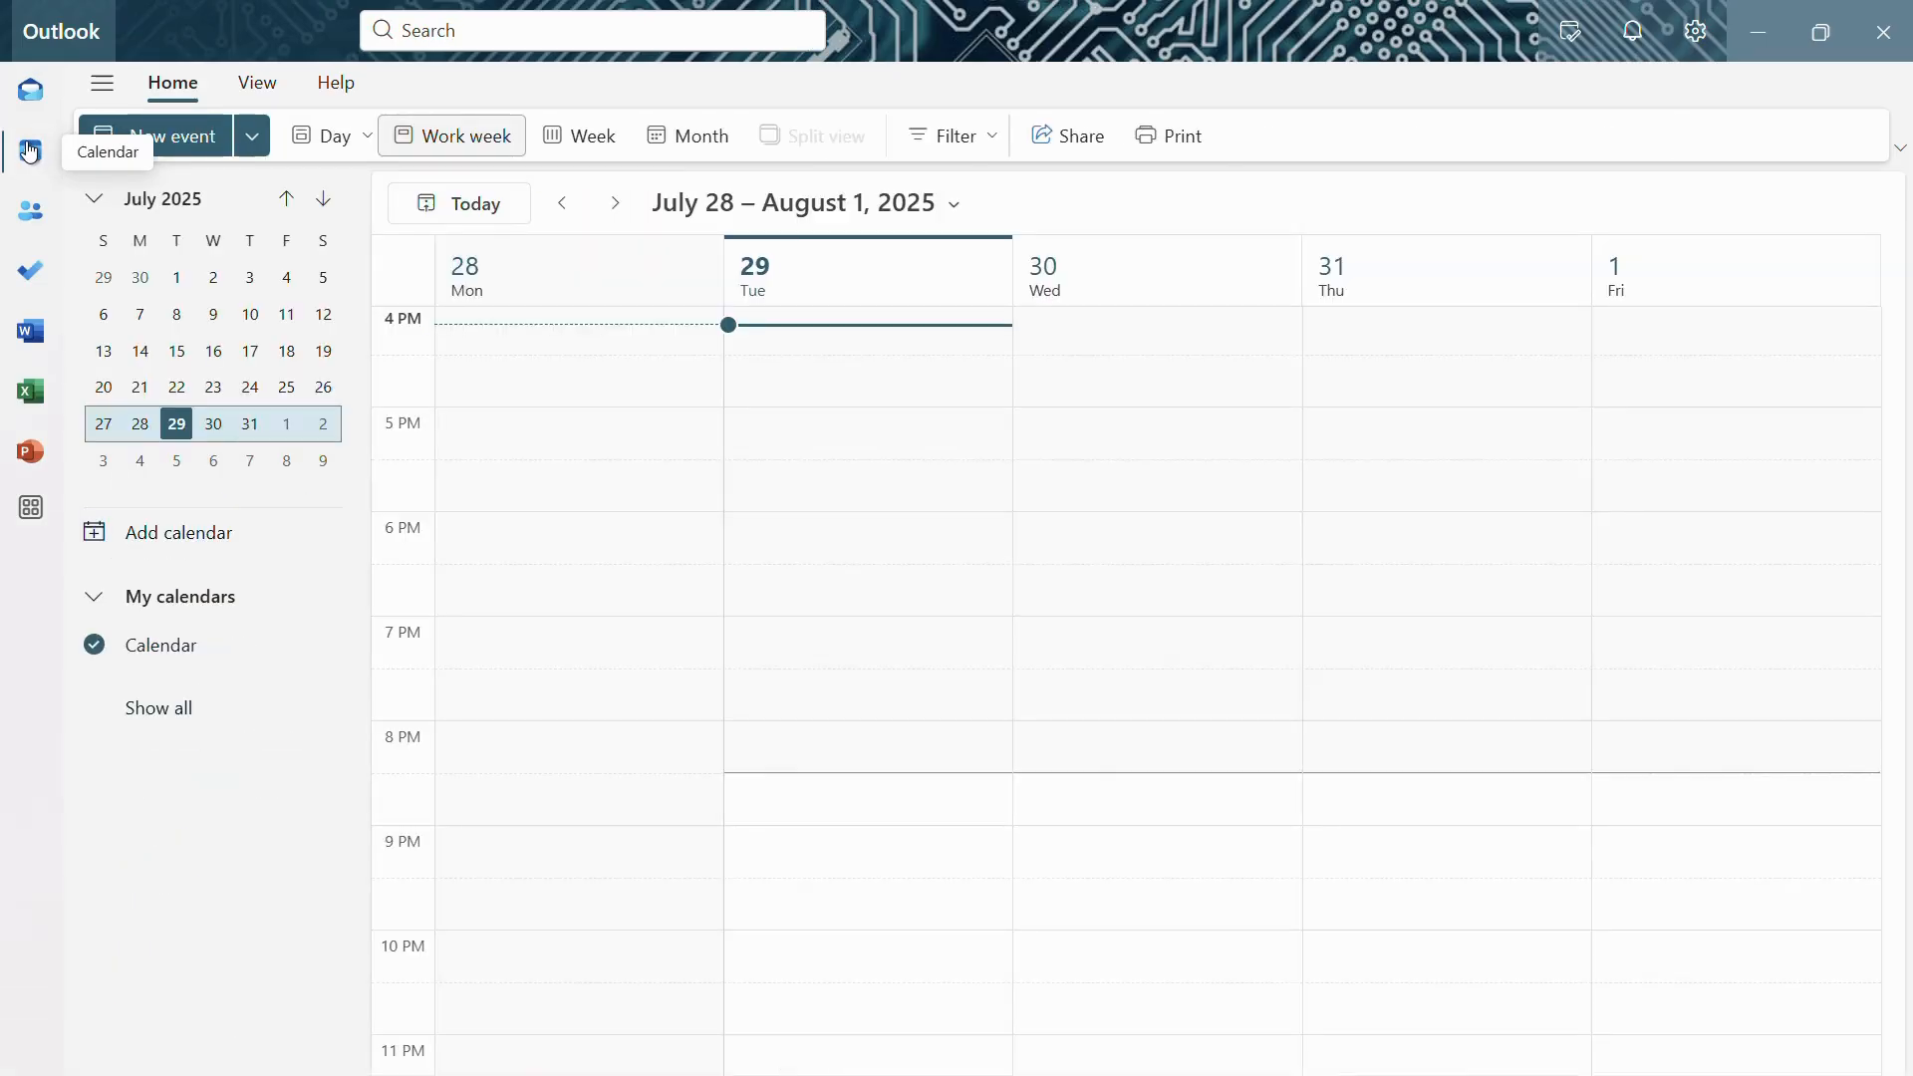
mouse_move(584, 97)
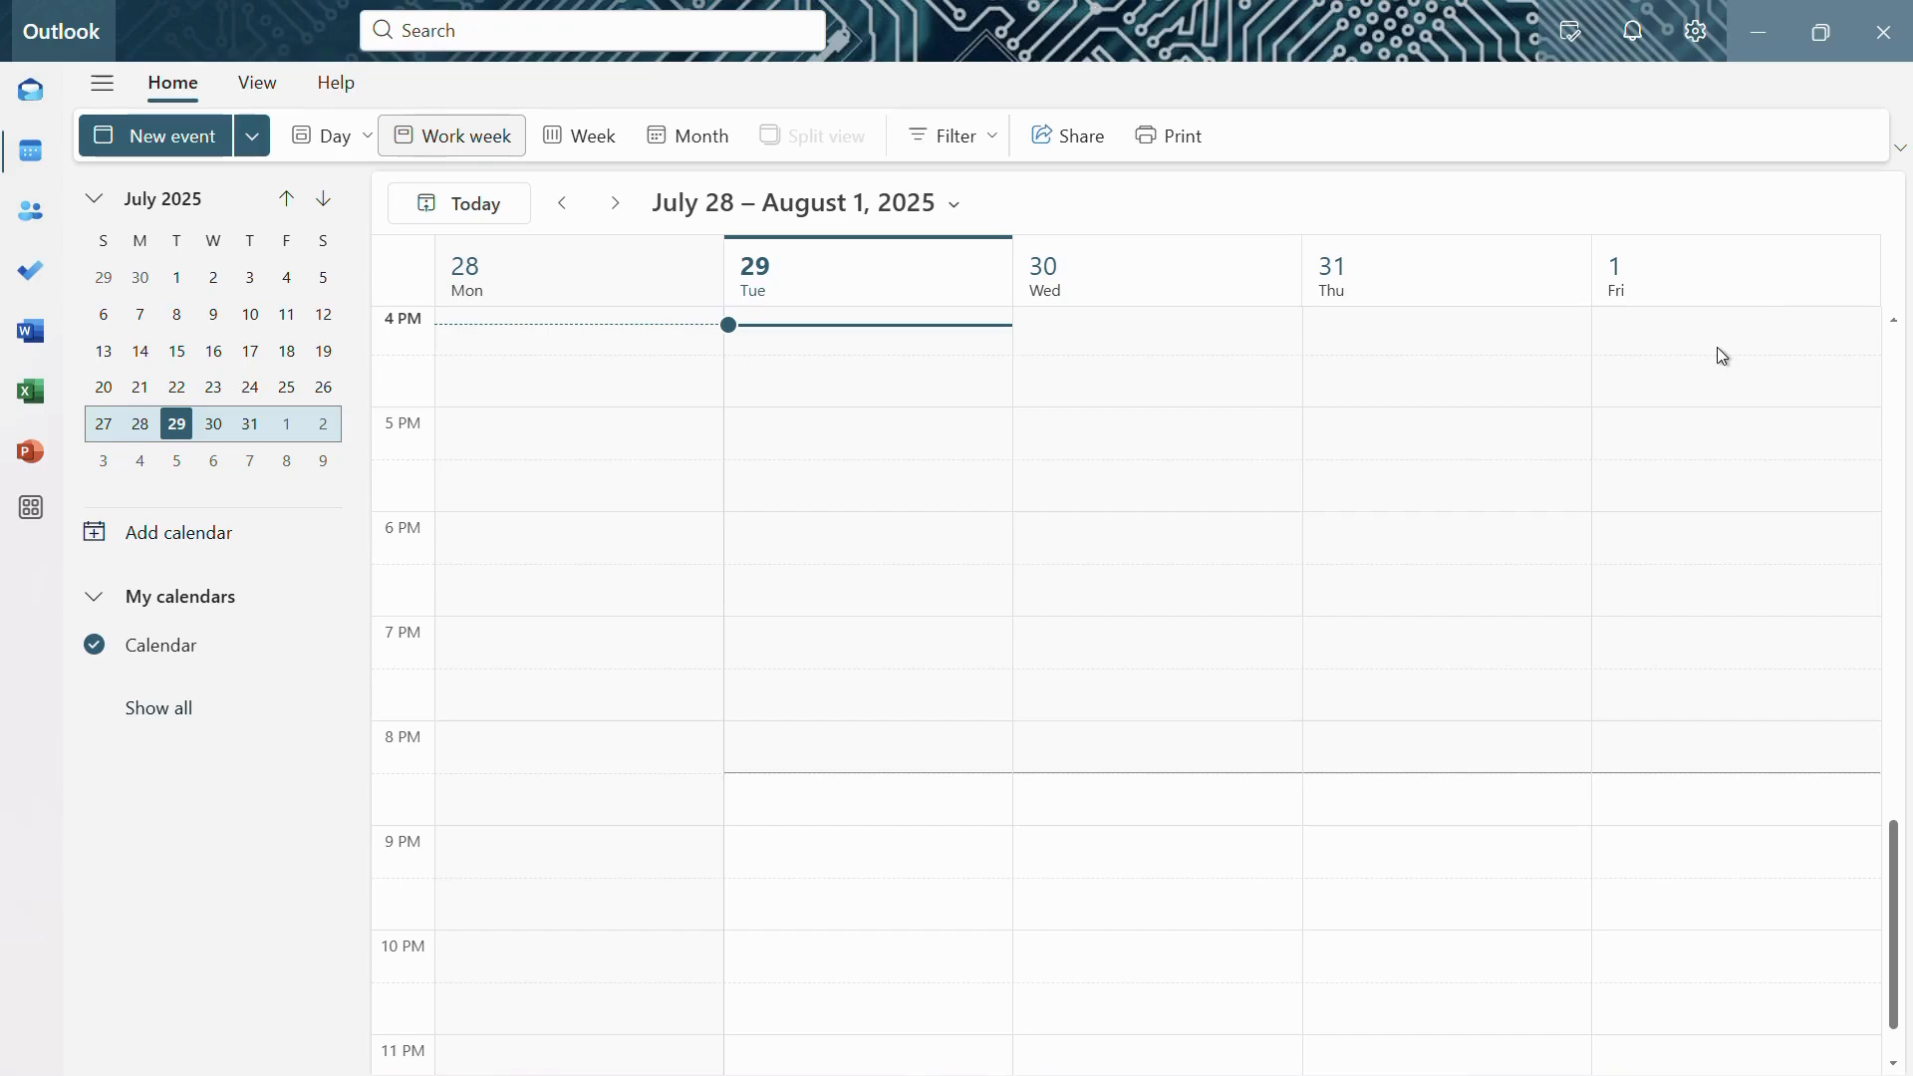
mouse_move(1666, 369)
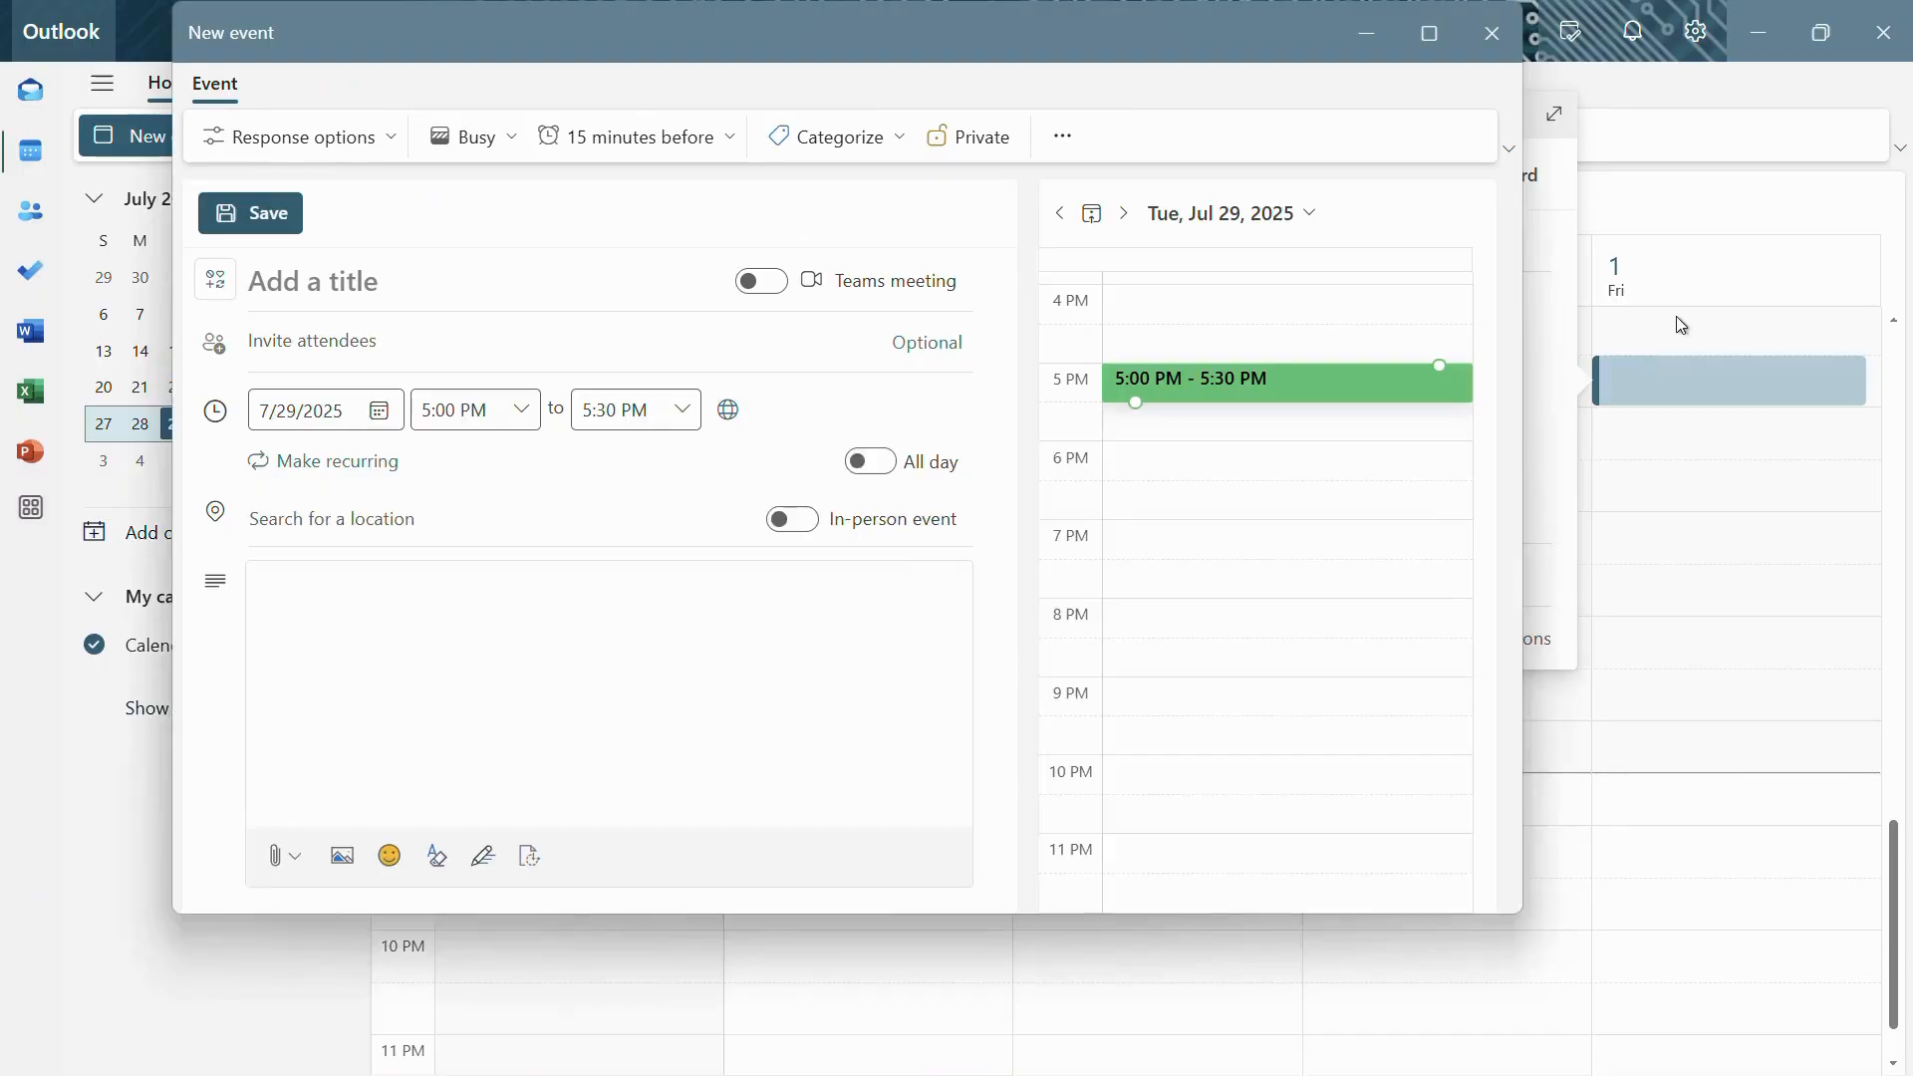
mouse_move(1128, 303)
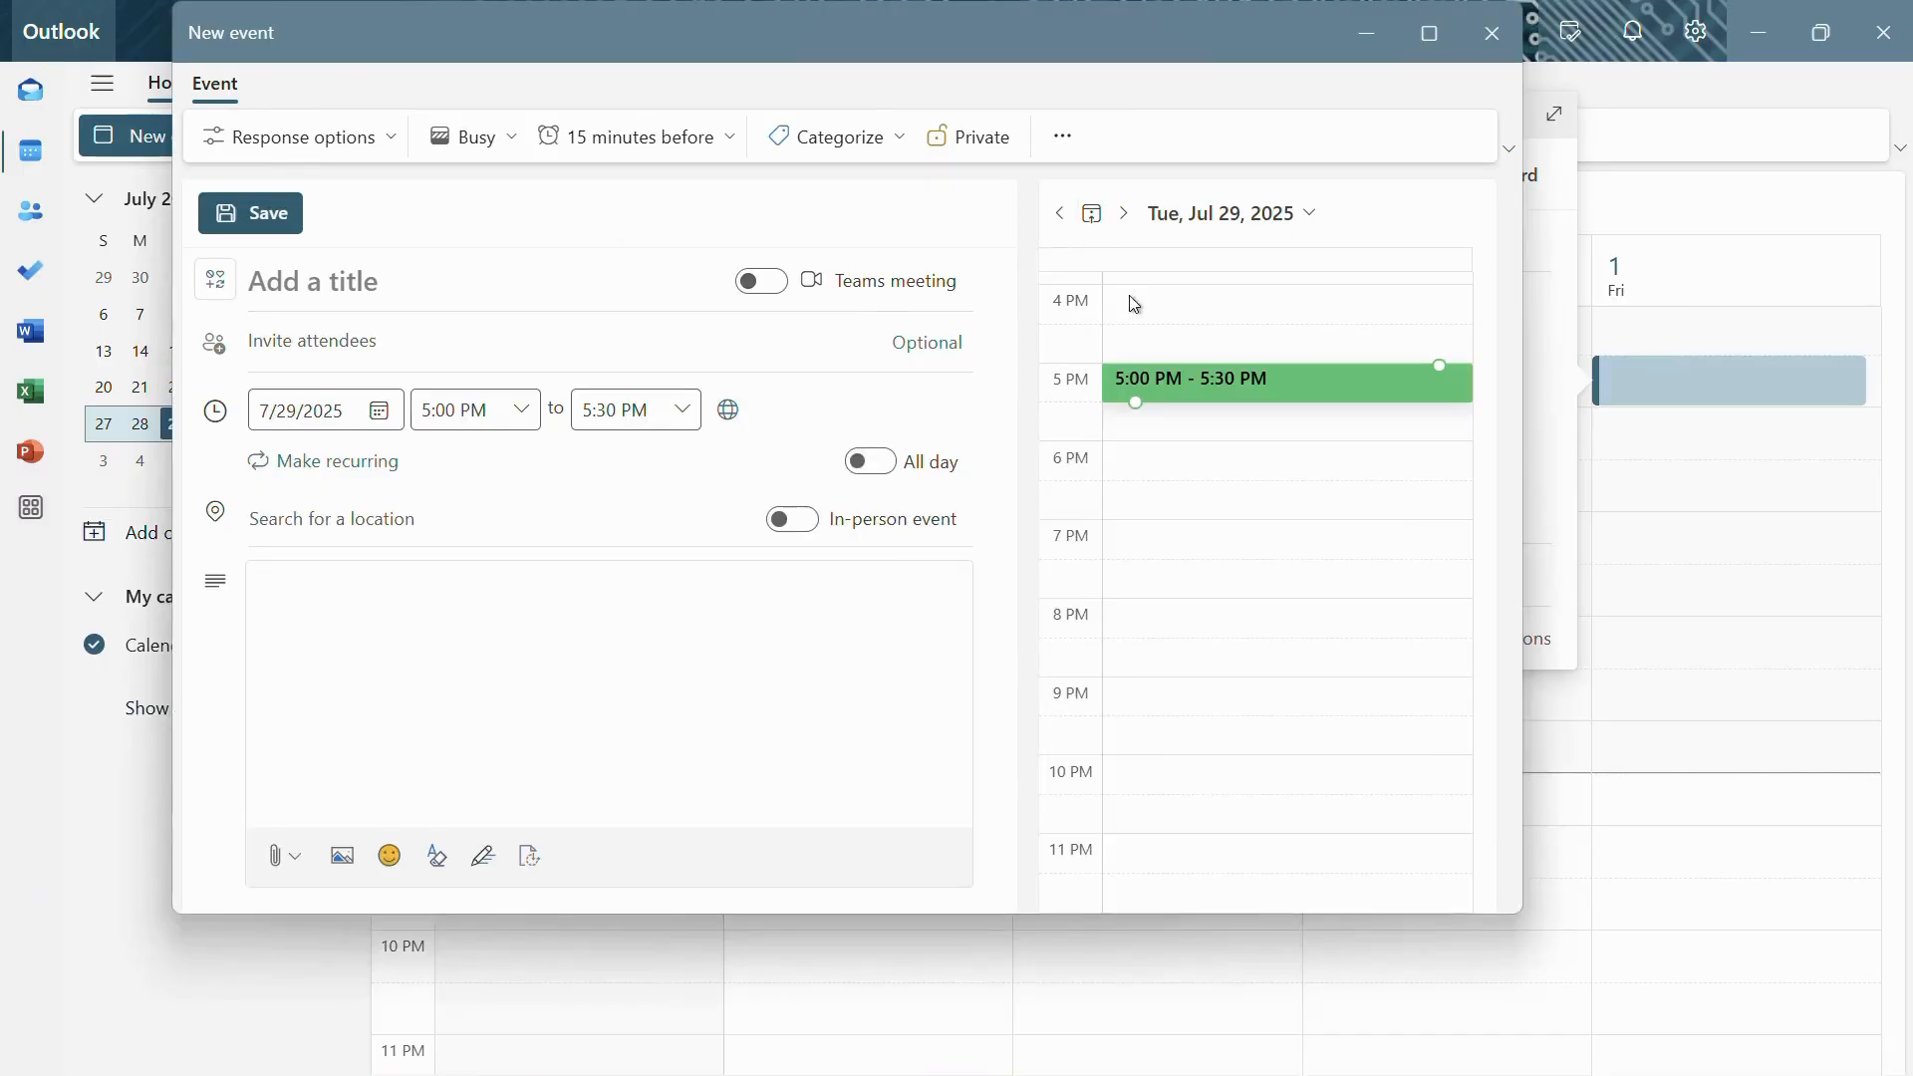
mouse_move(1222, 213)
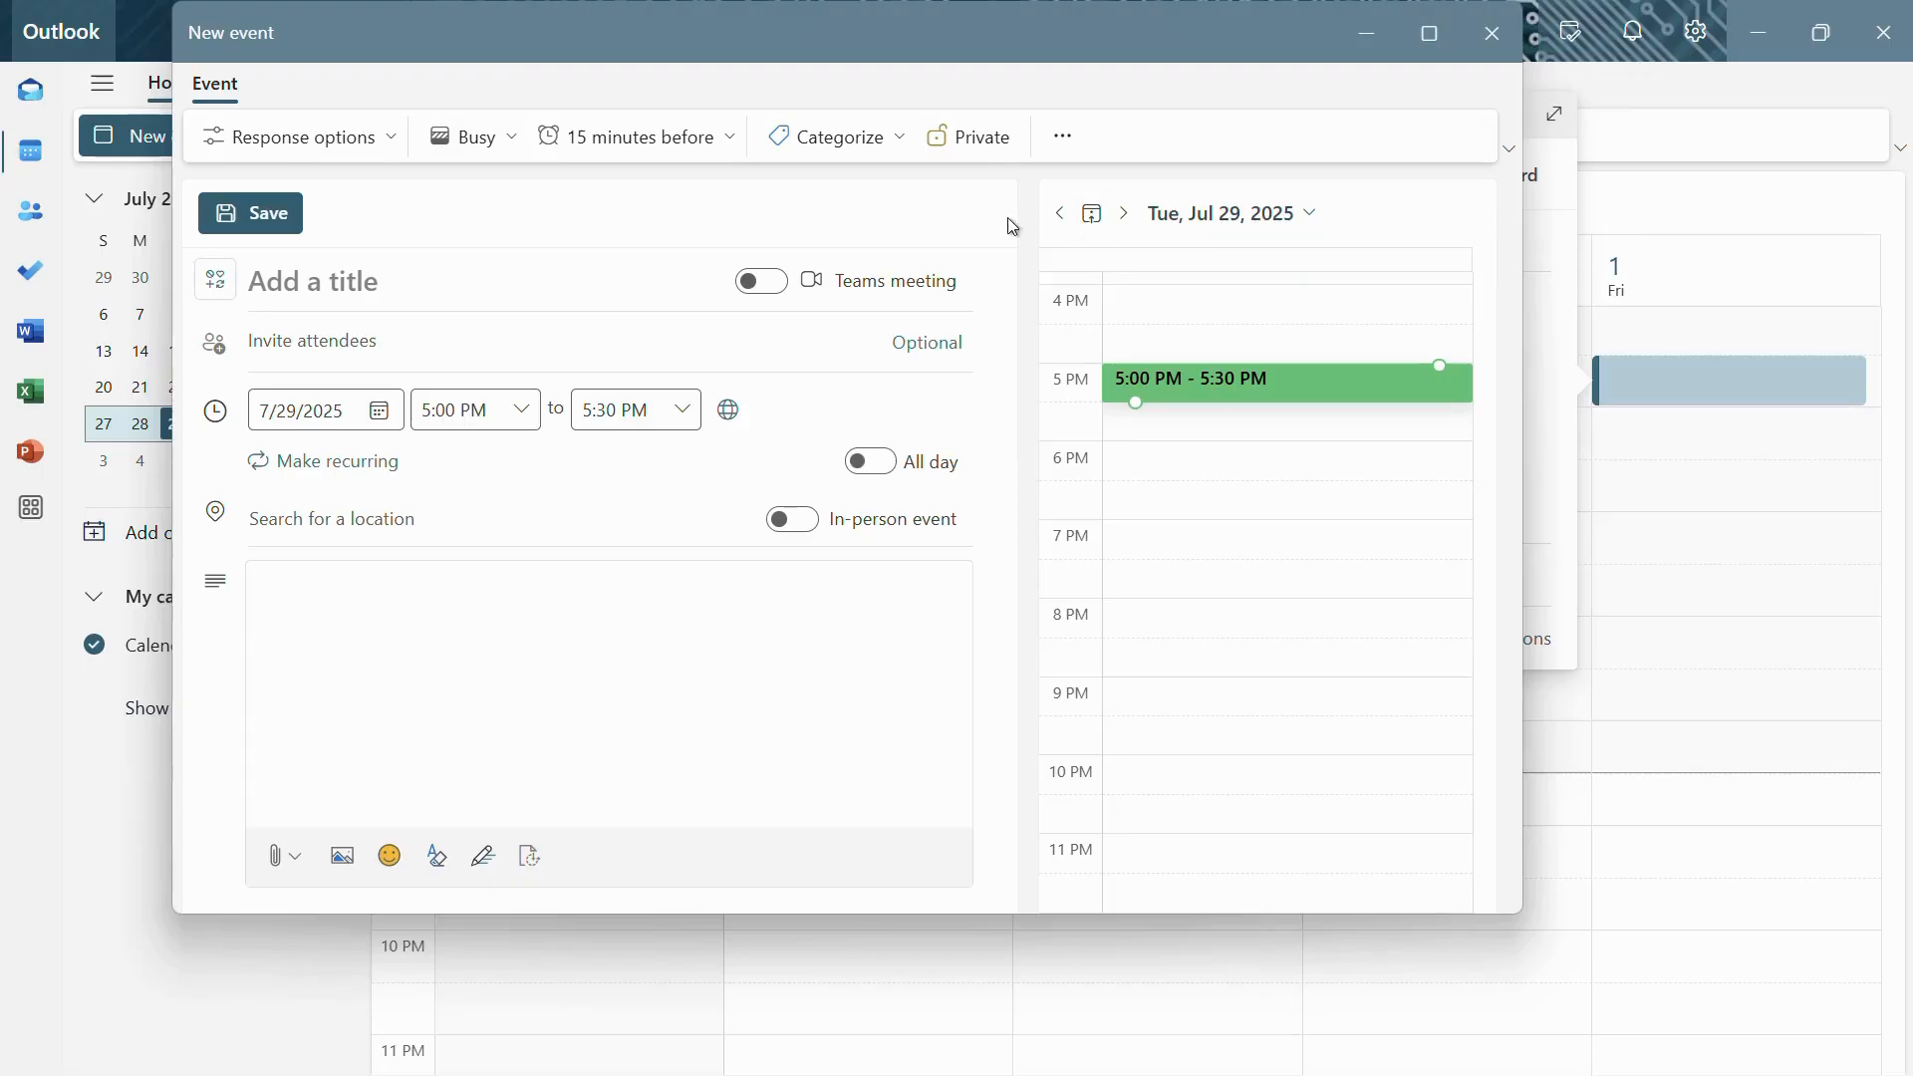
- Title the new July 29 event 'Metting'
left_click(311, 281)
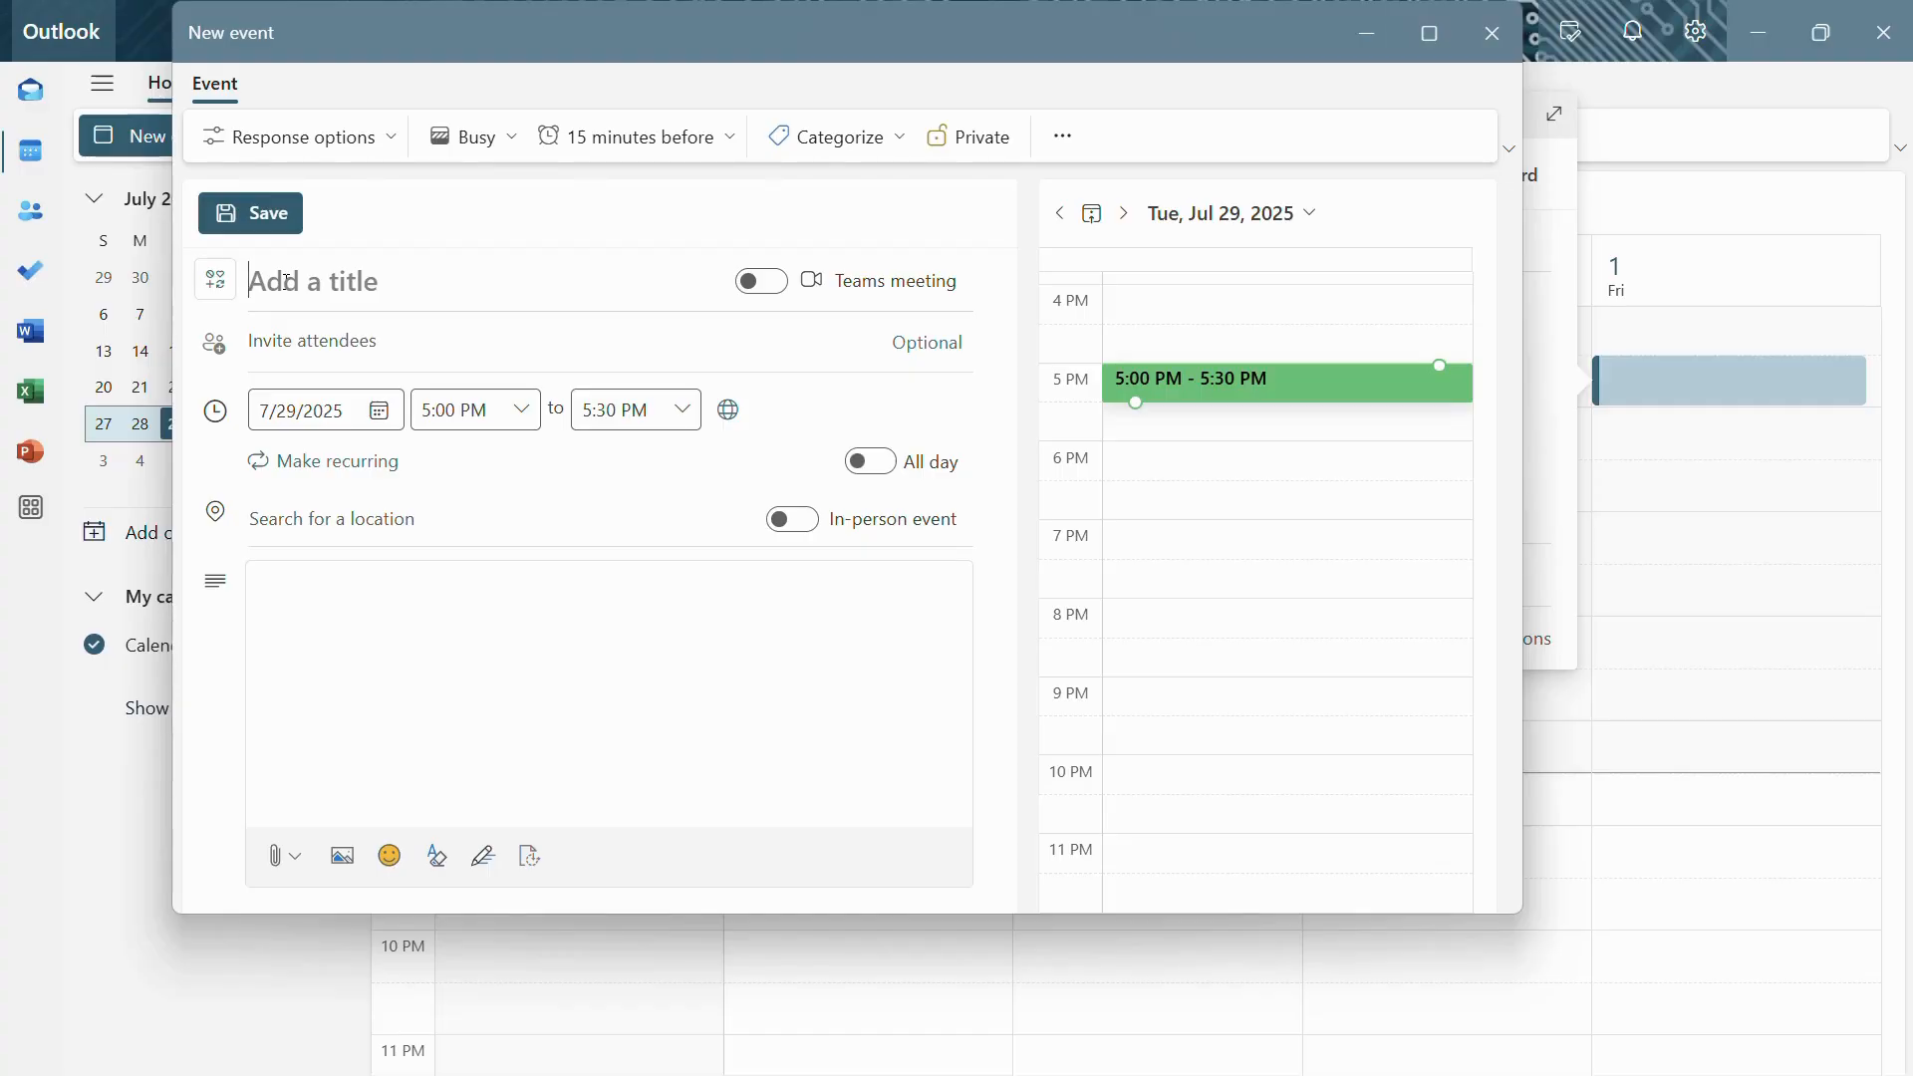
type("Metting")
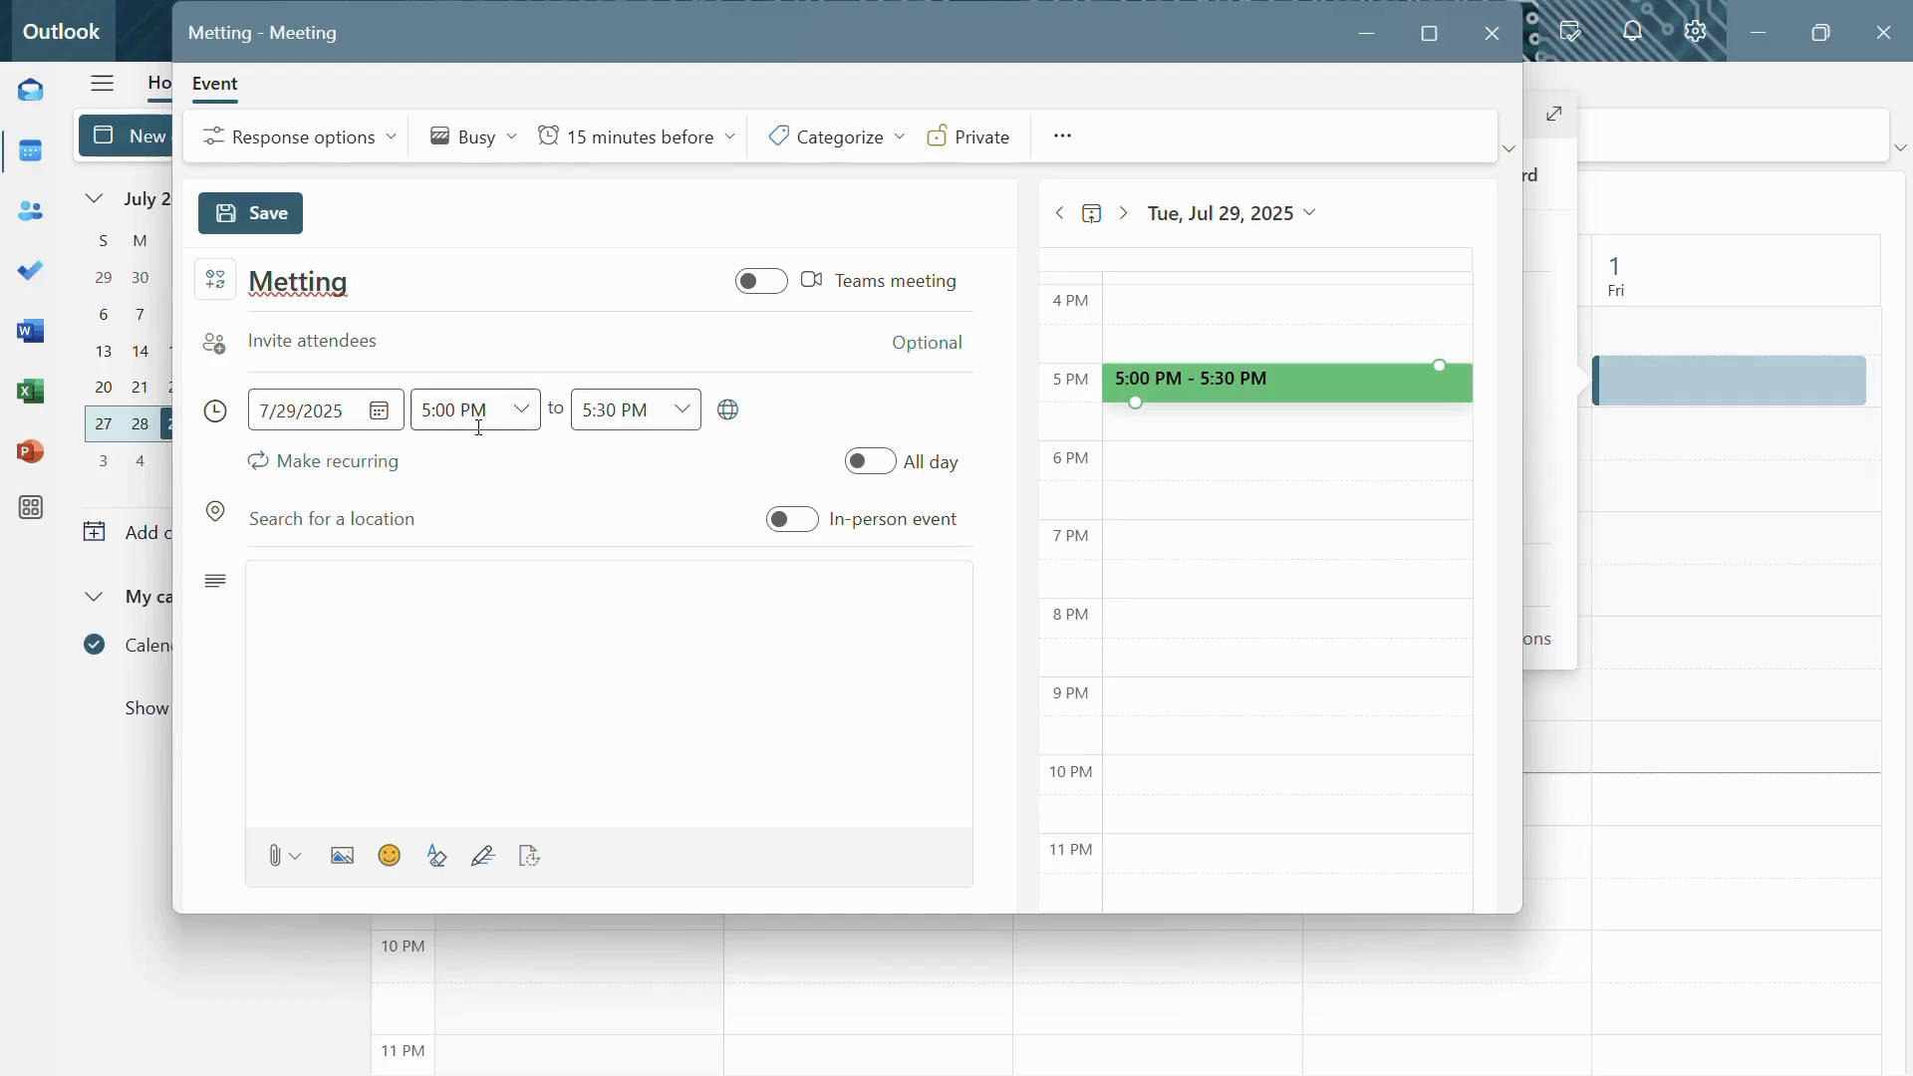
mouse_move(854, 458)
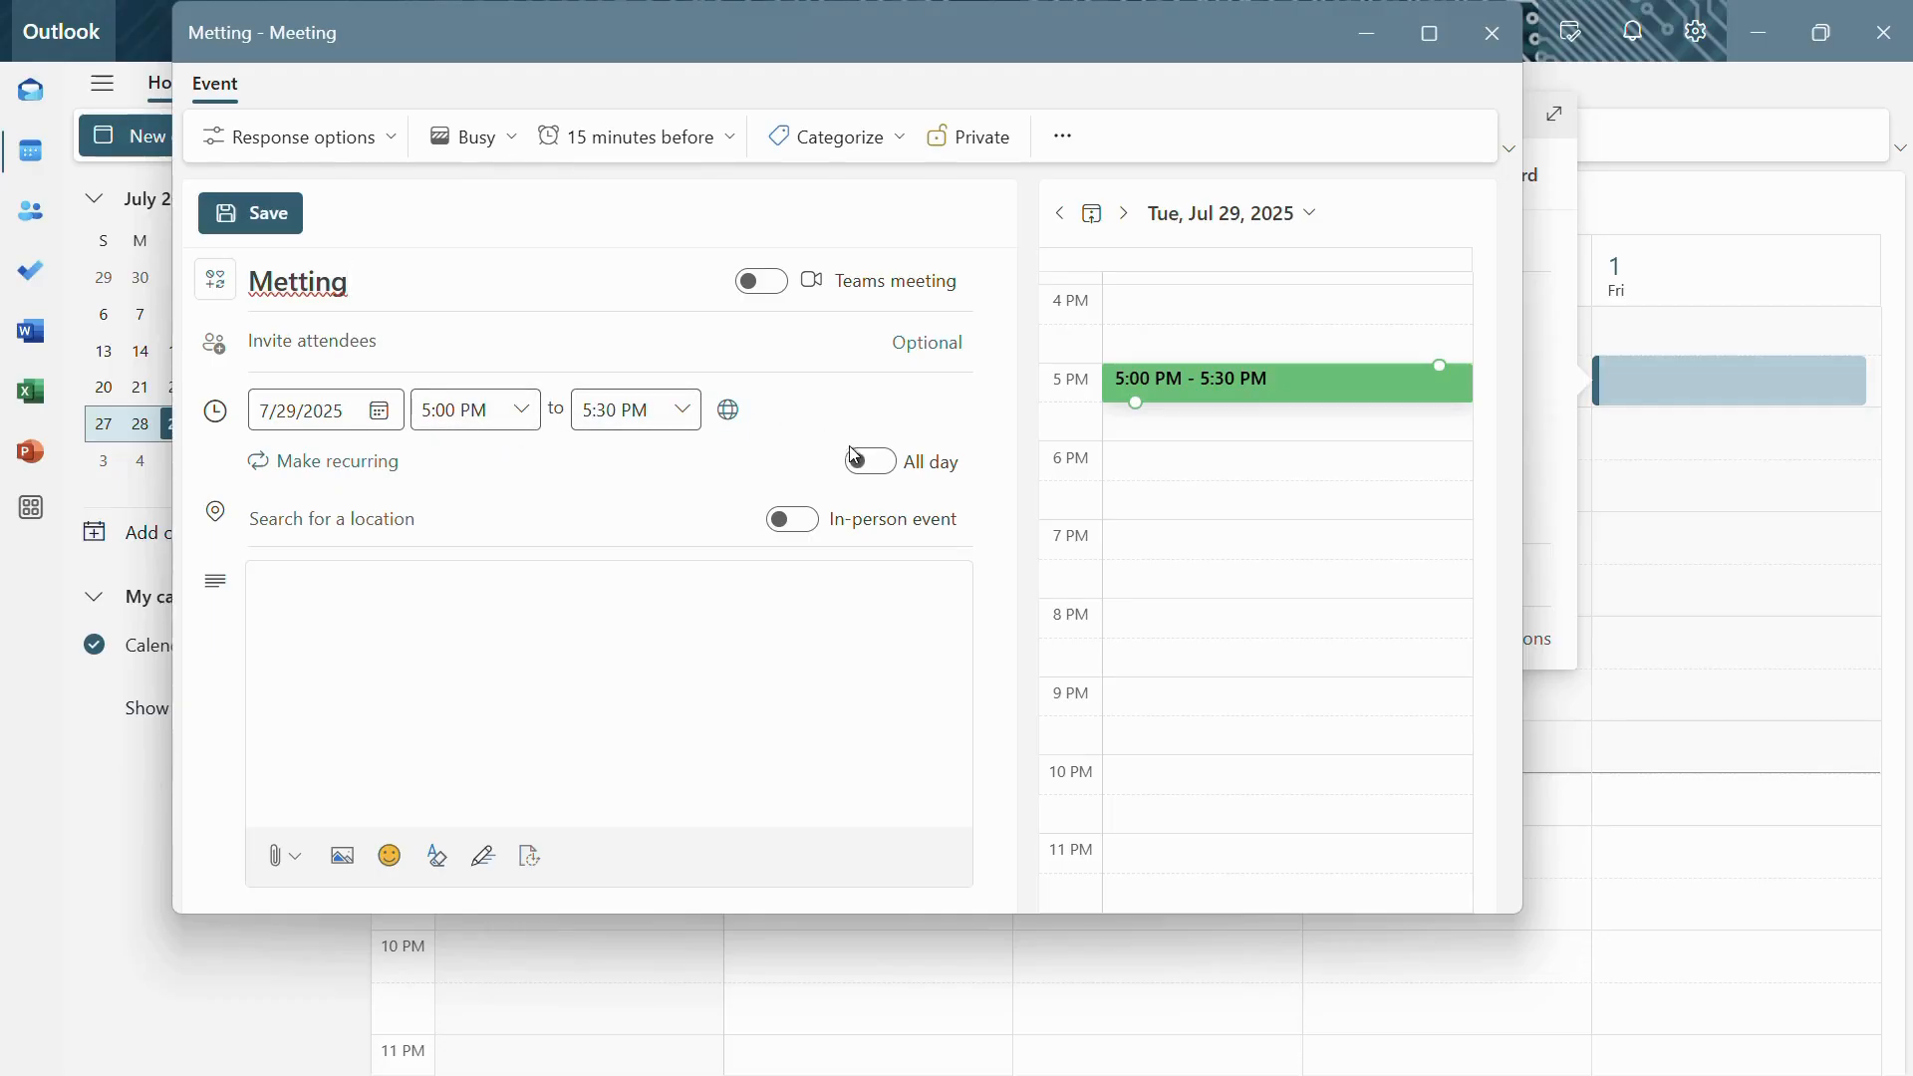
- Turn on All day so Metting spans the whole of July 29, 2025
left_click(869, 461)
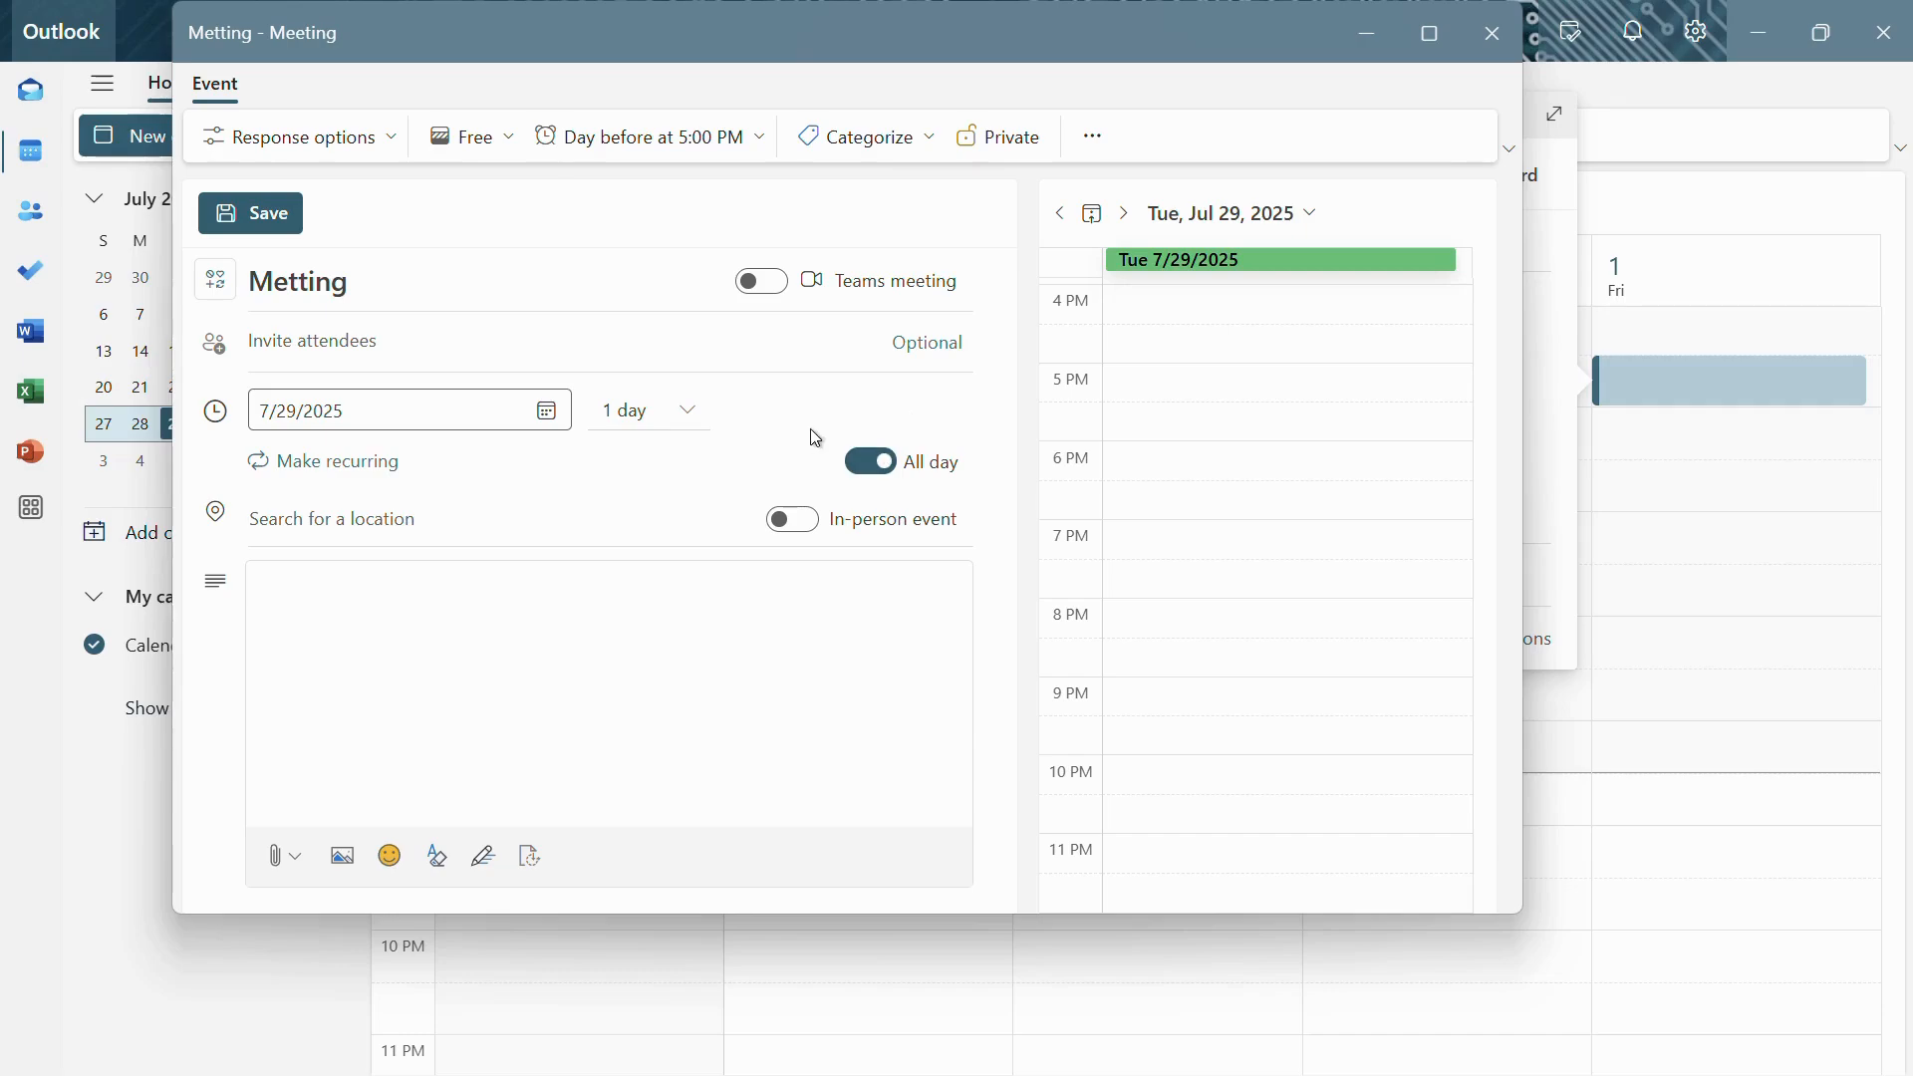
mouse_move(719, 329)
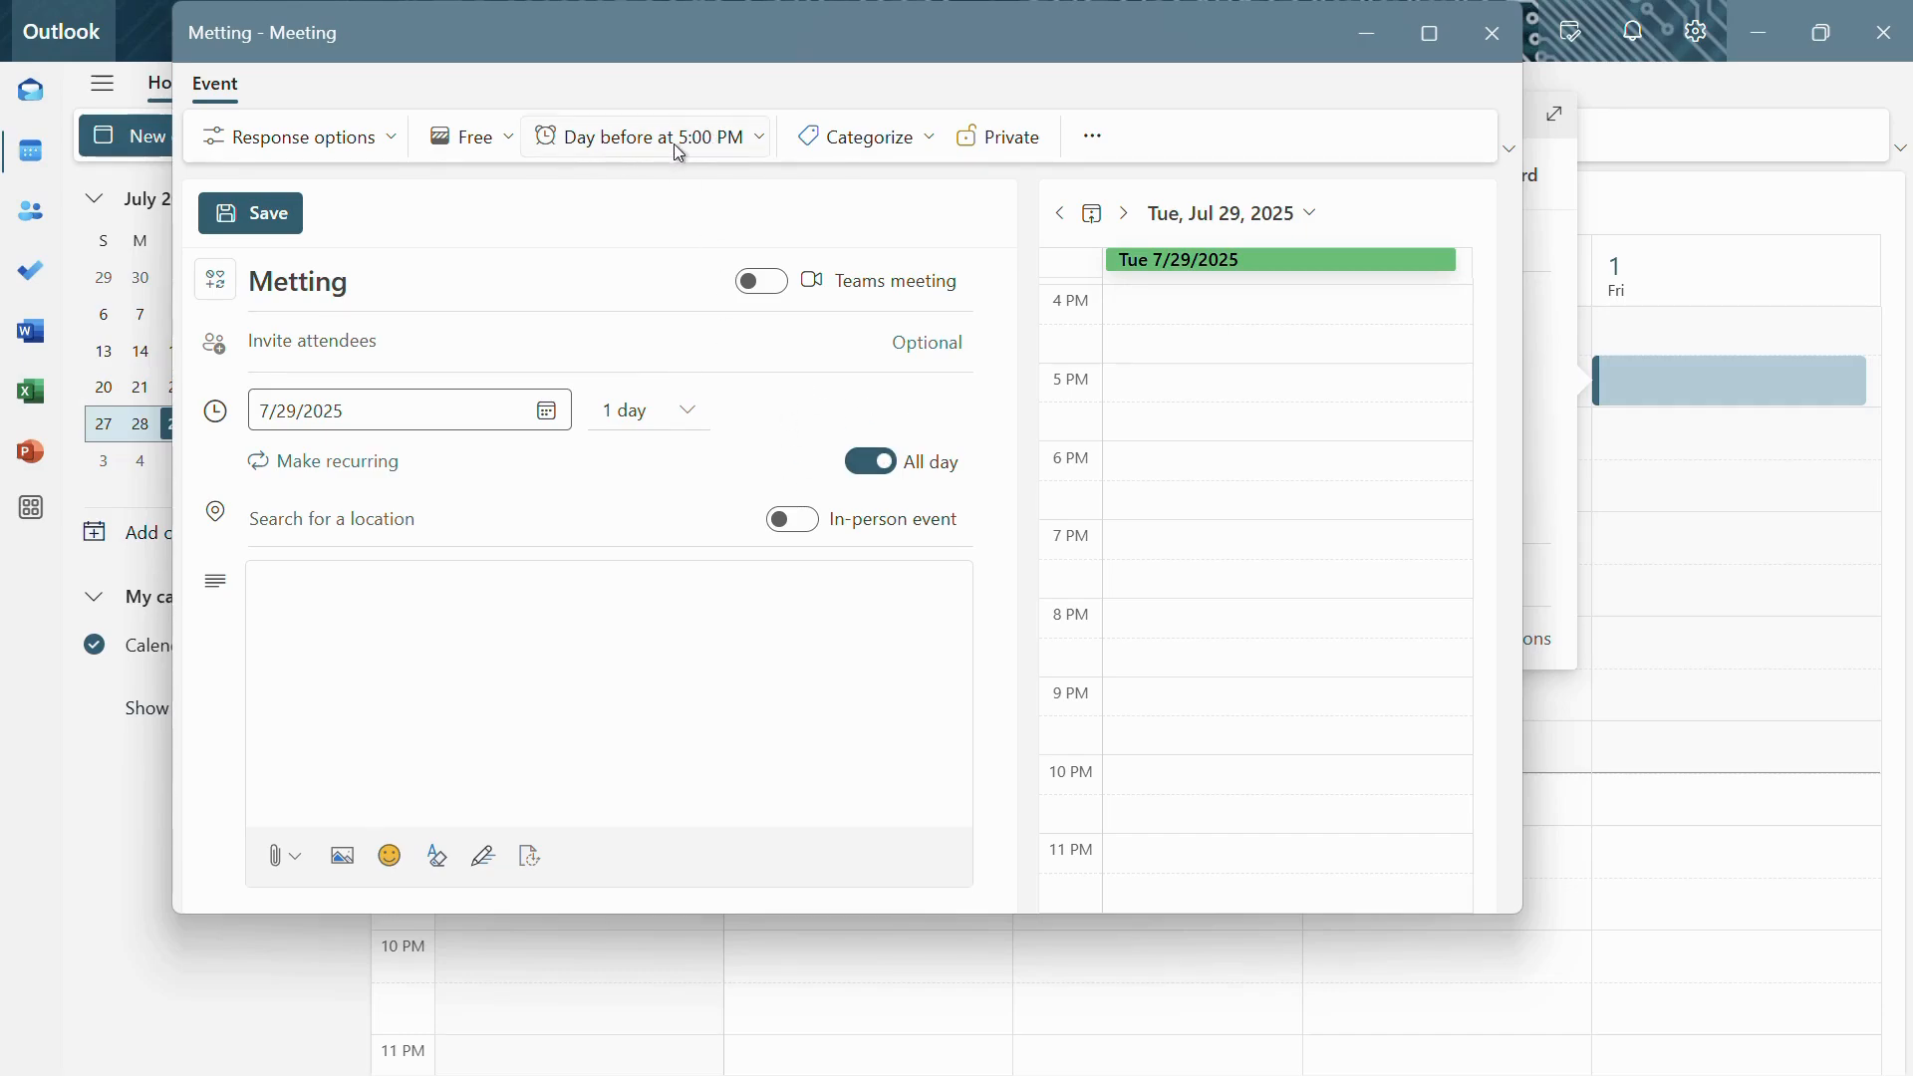
mouse_move(530, 165)
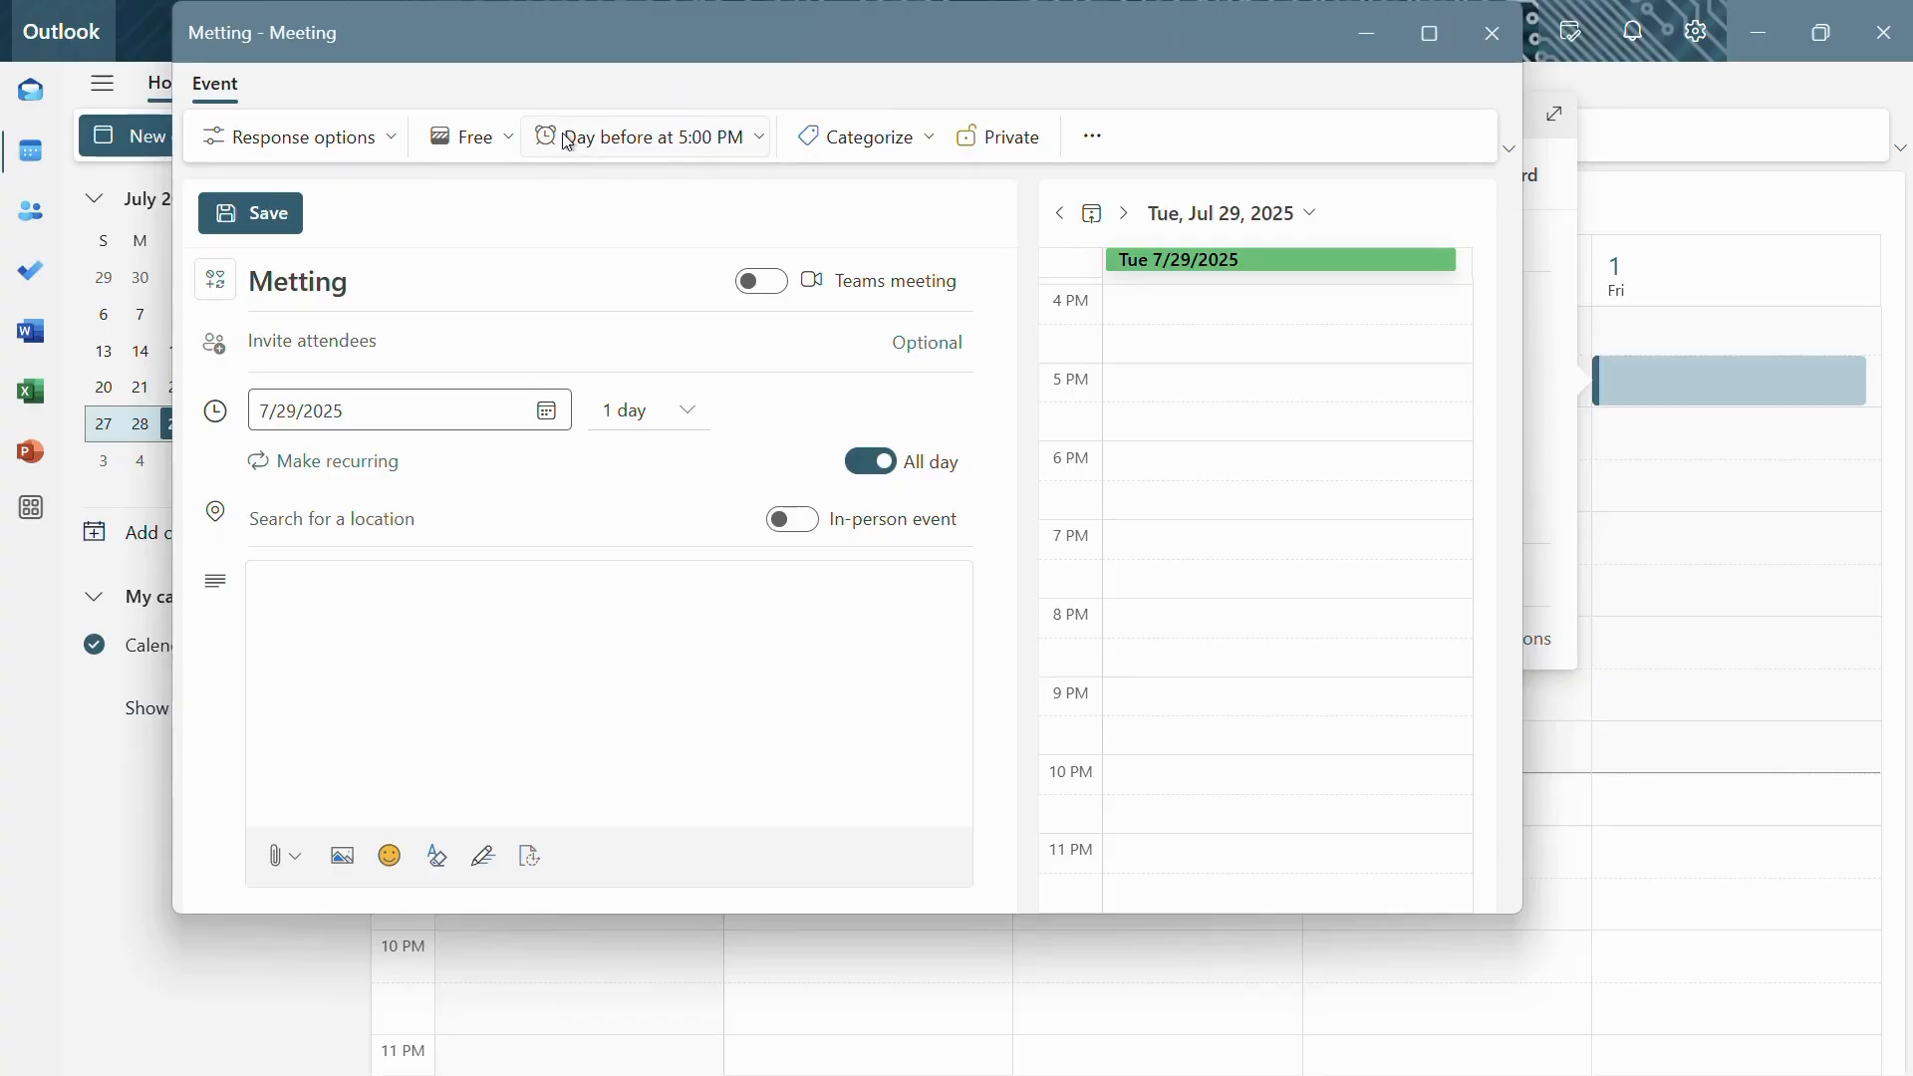
mouse_move(624, 141)
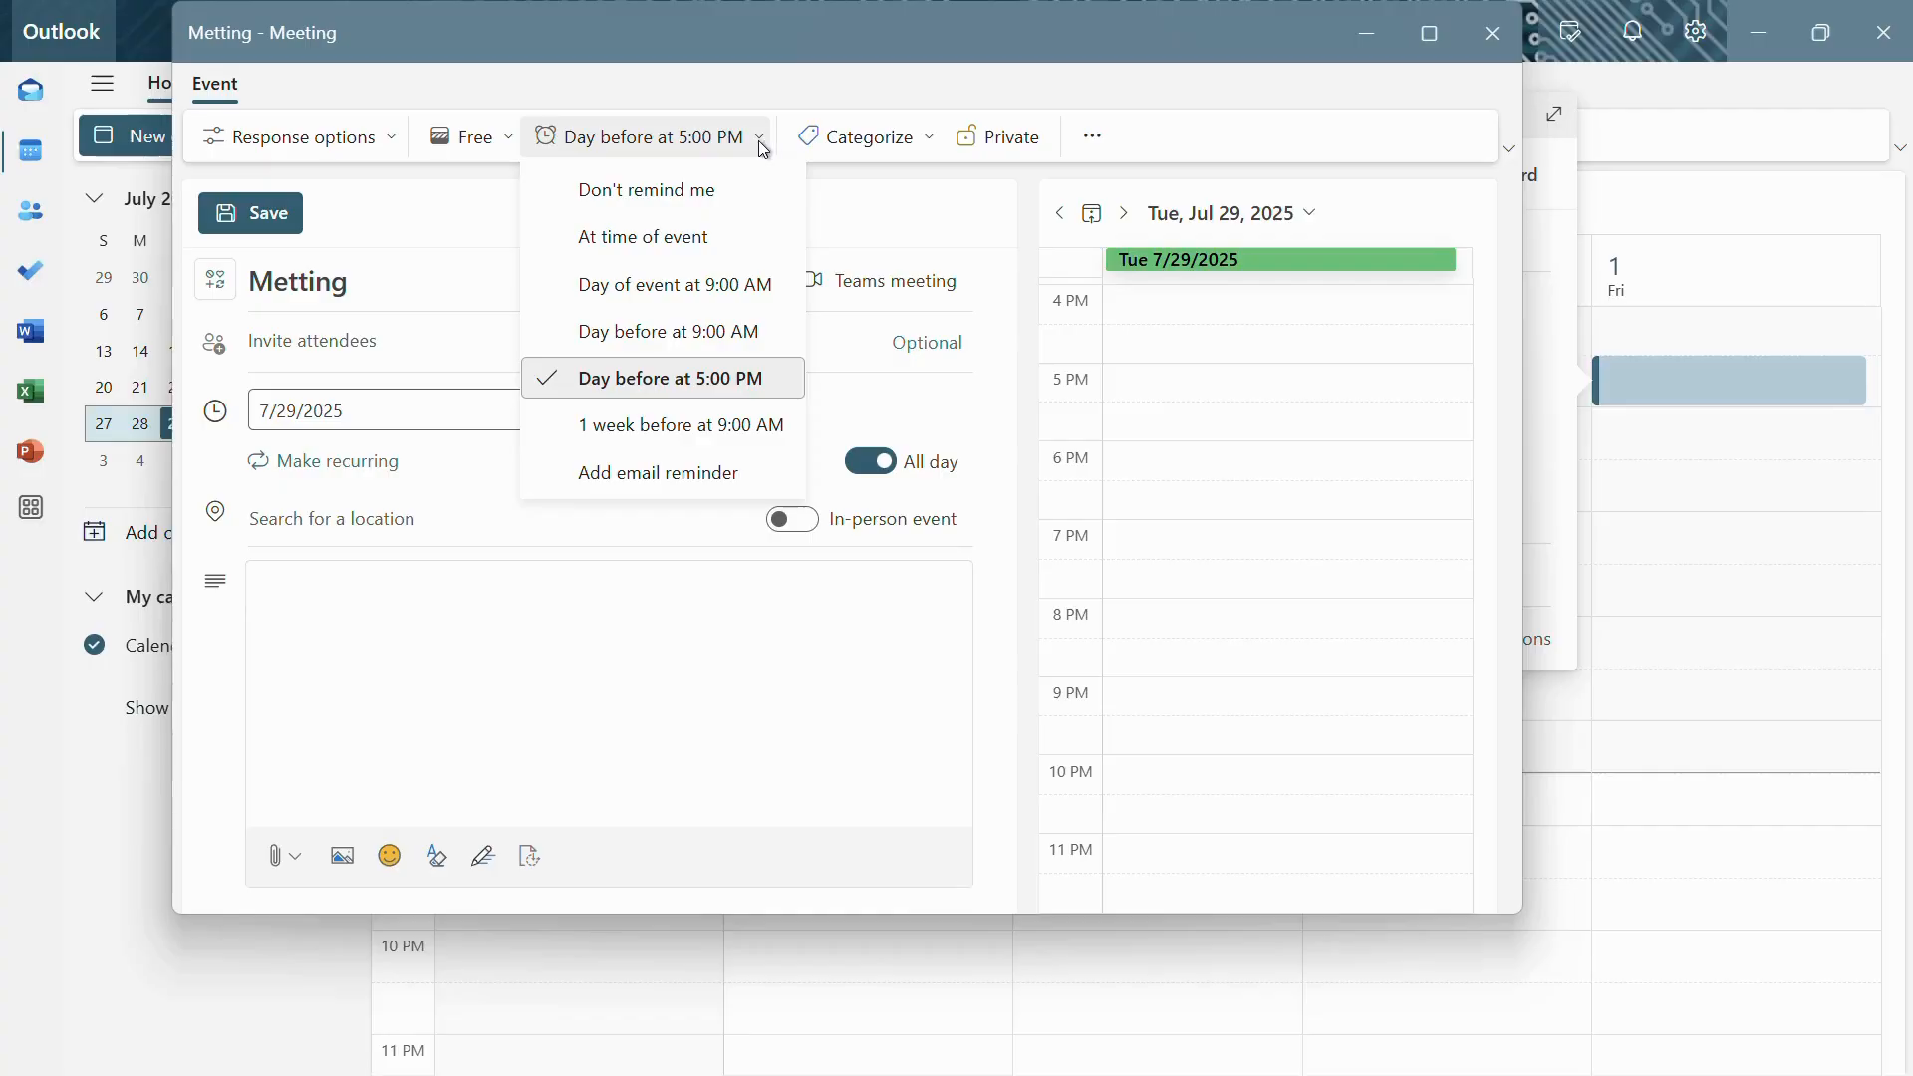
mouse_move(708, 285)
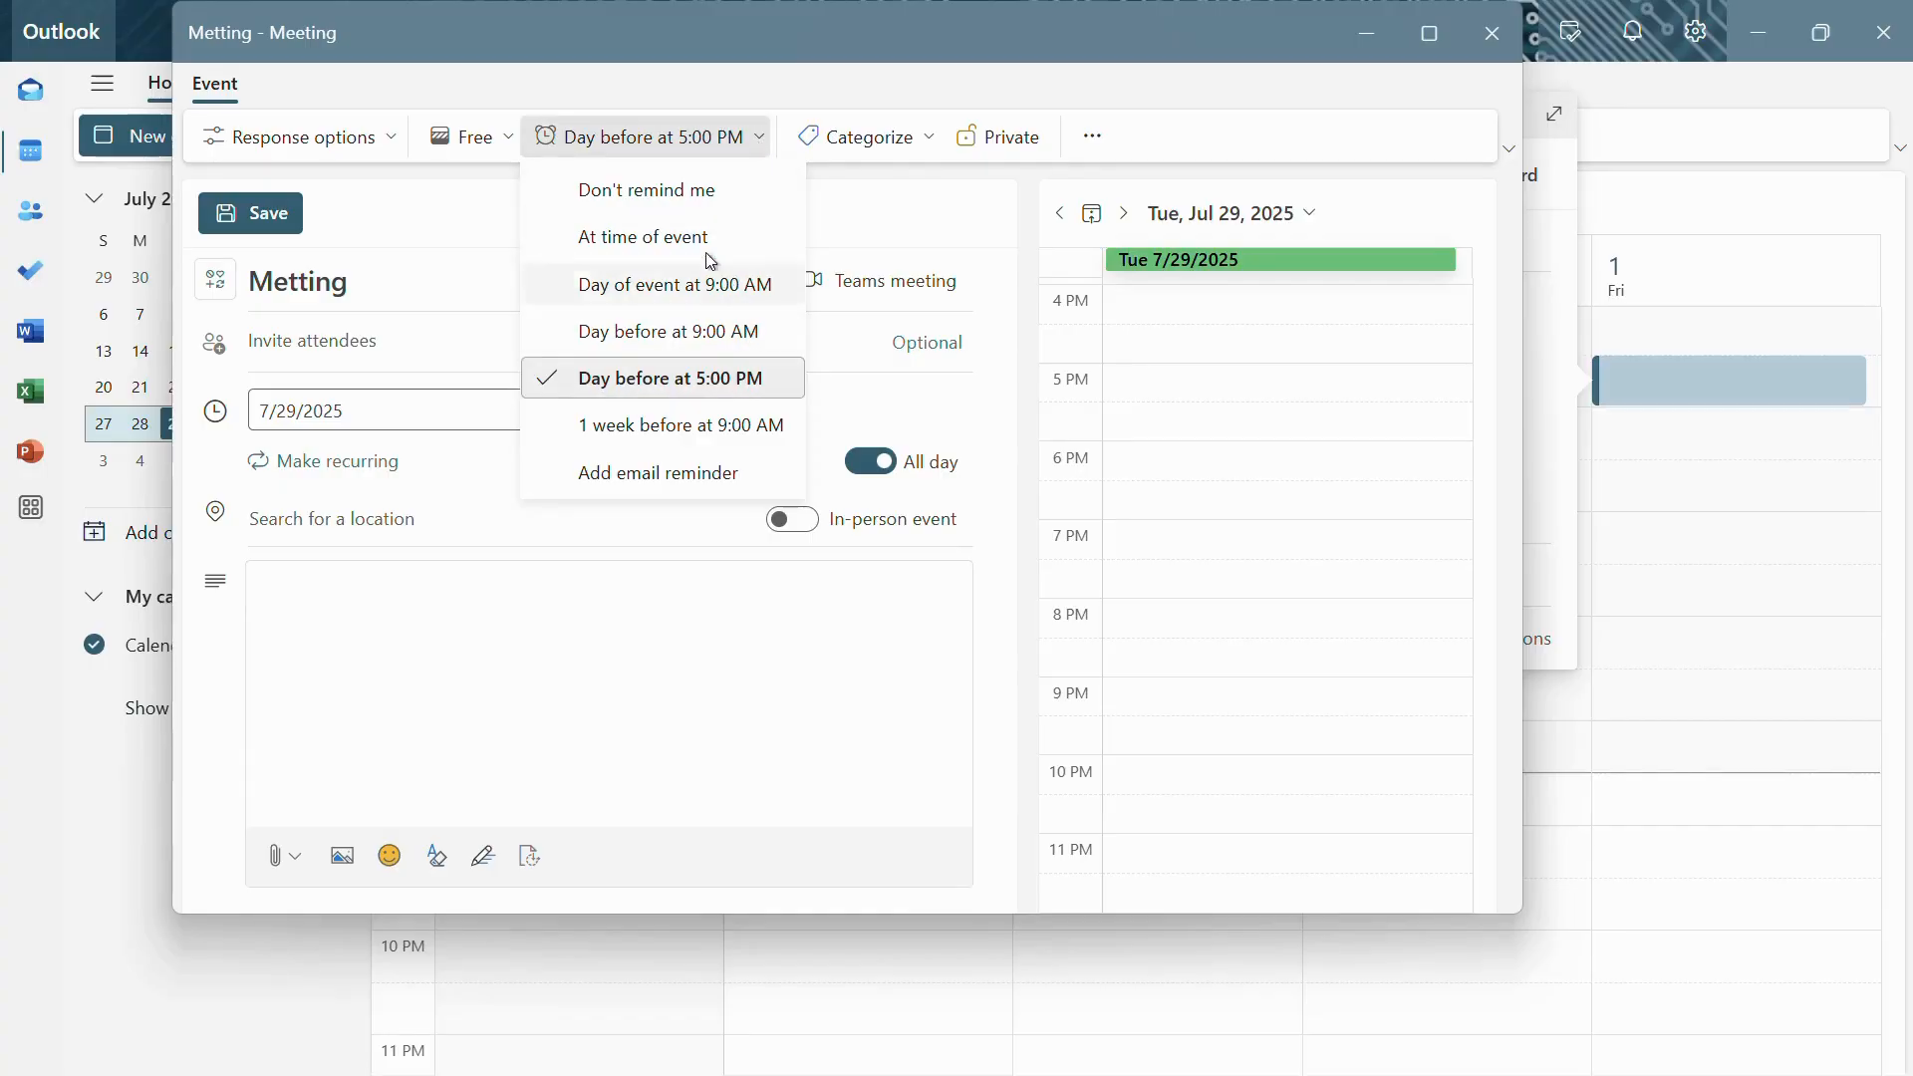
mouse_move(644, 237)
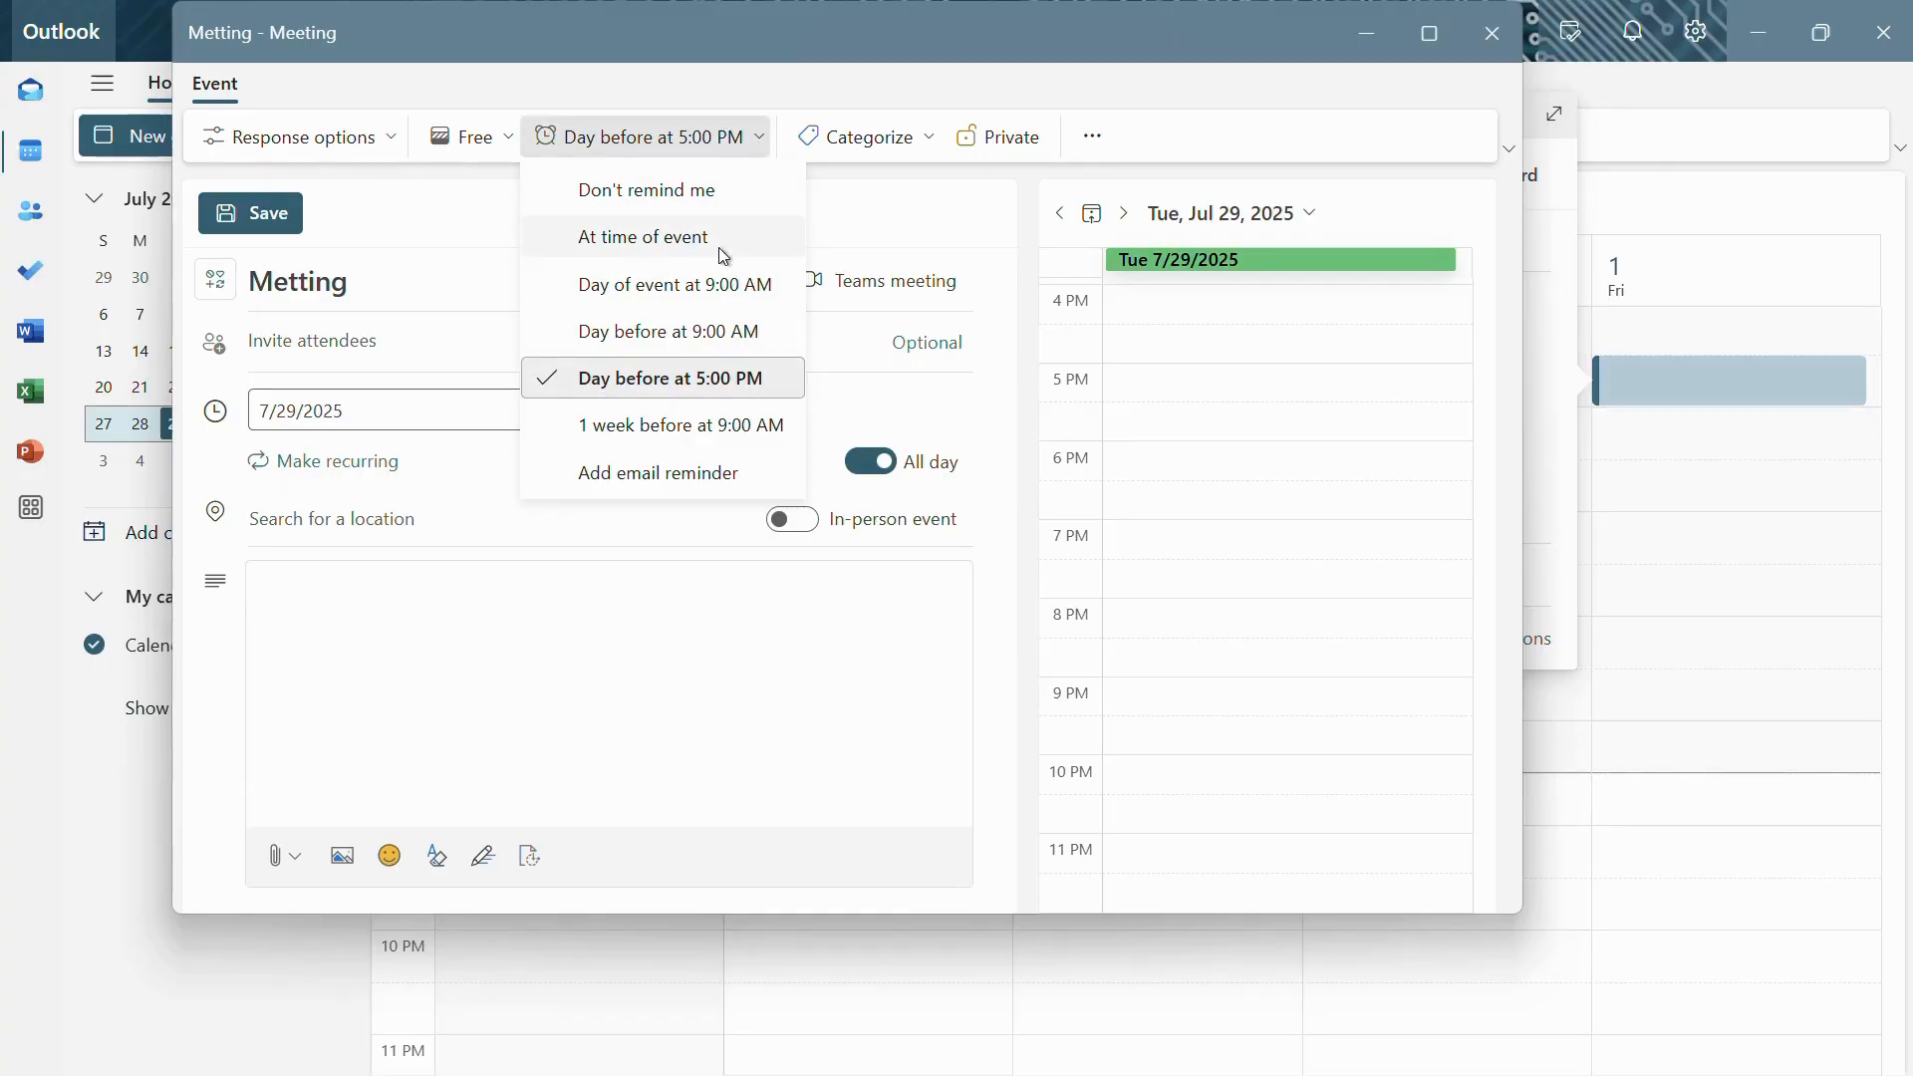
mouse_move(708, 284)
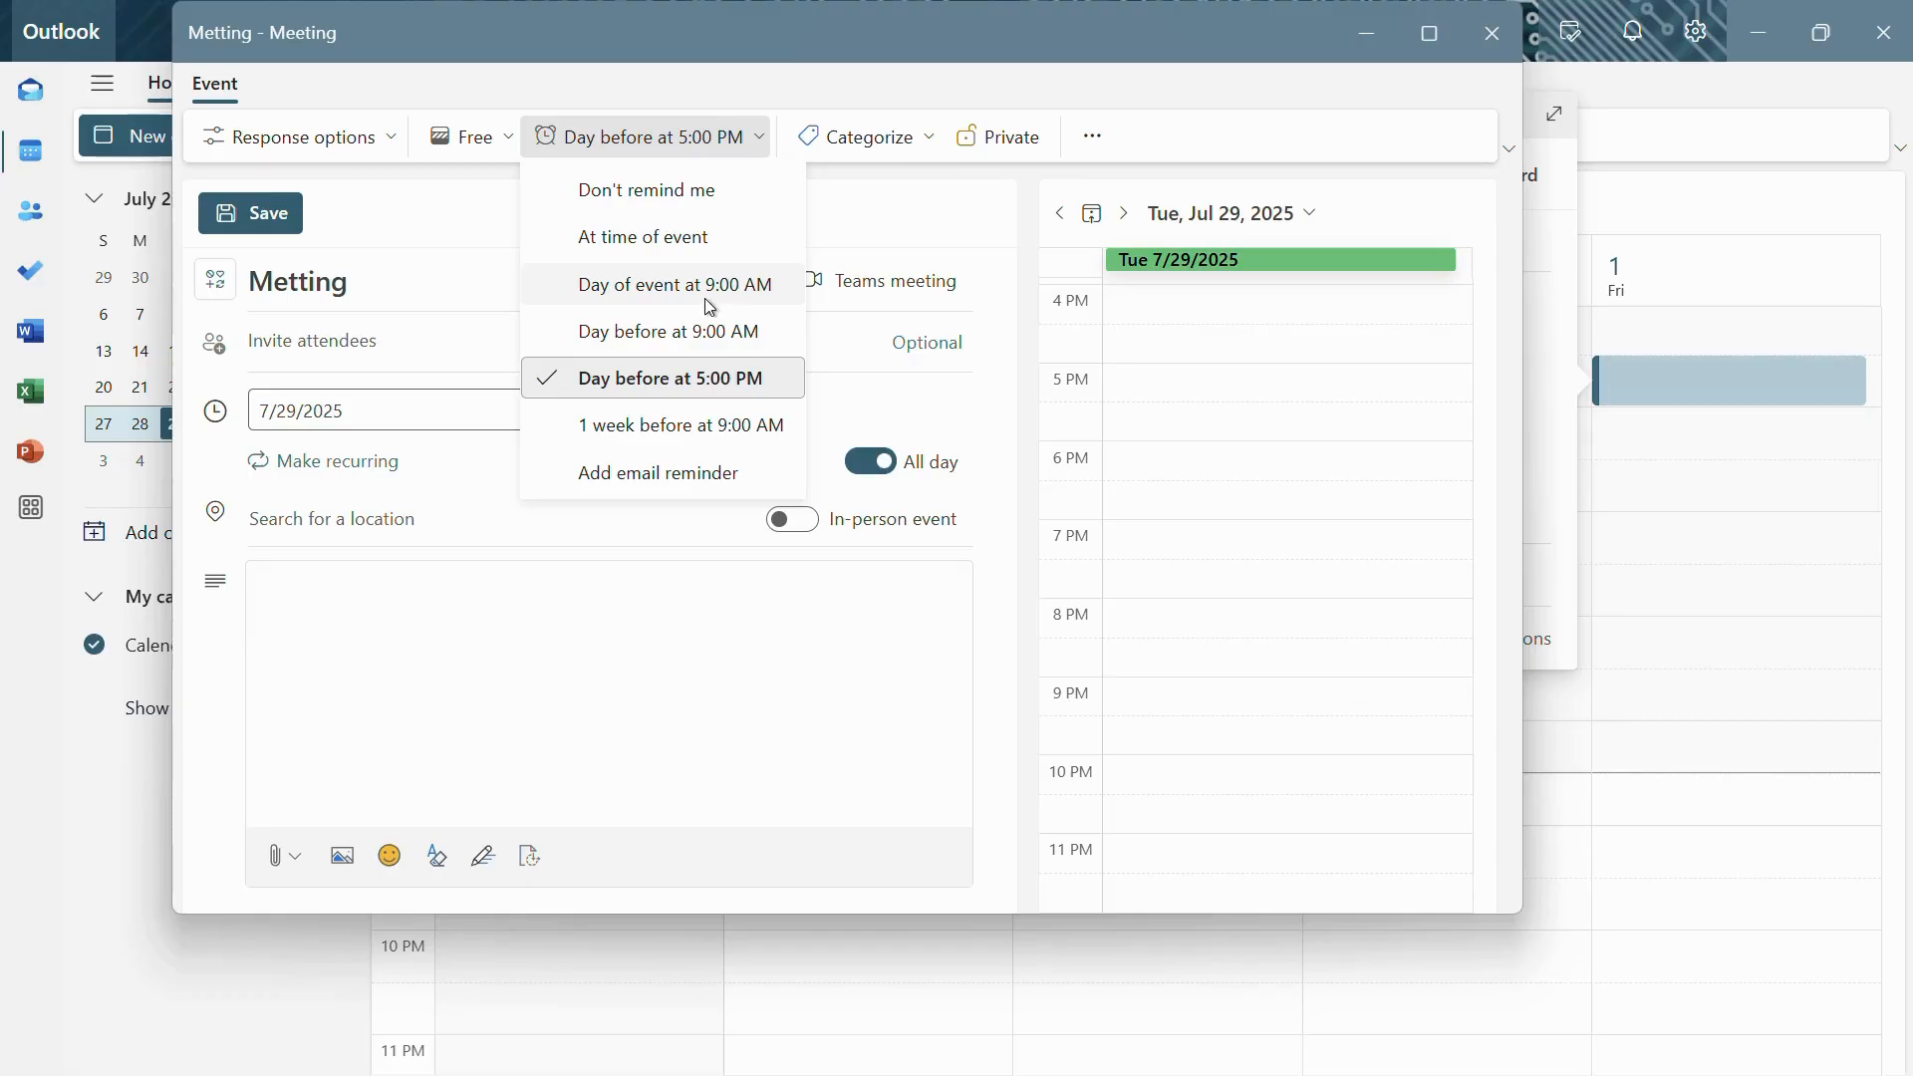
mouse_move(719, 425)
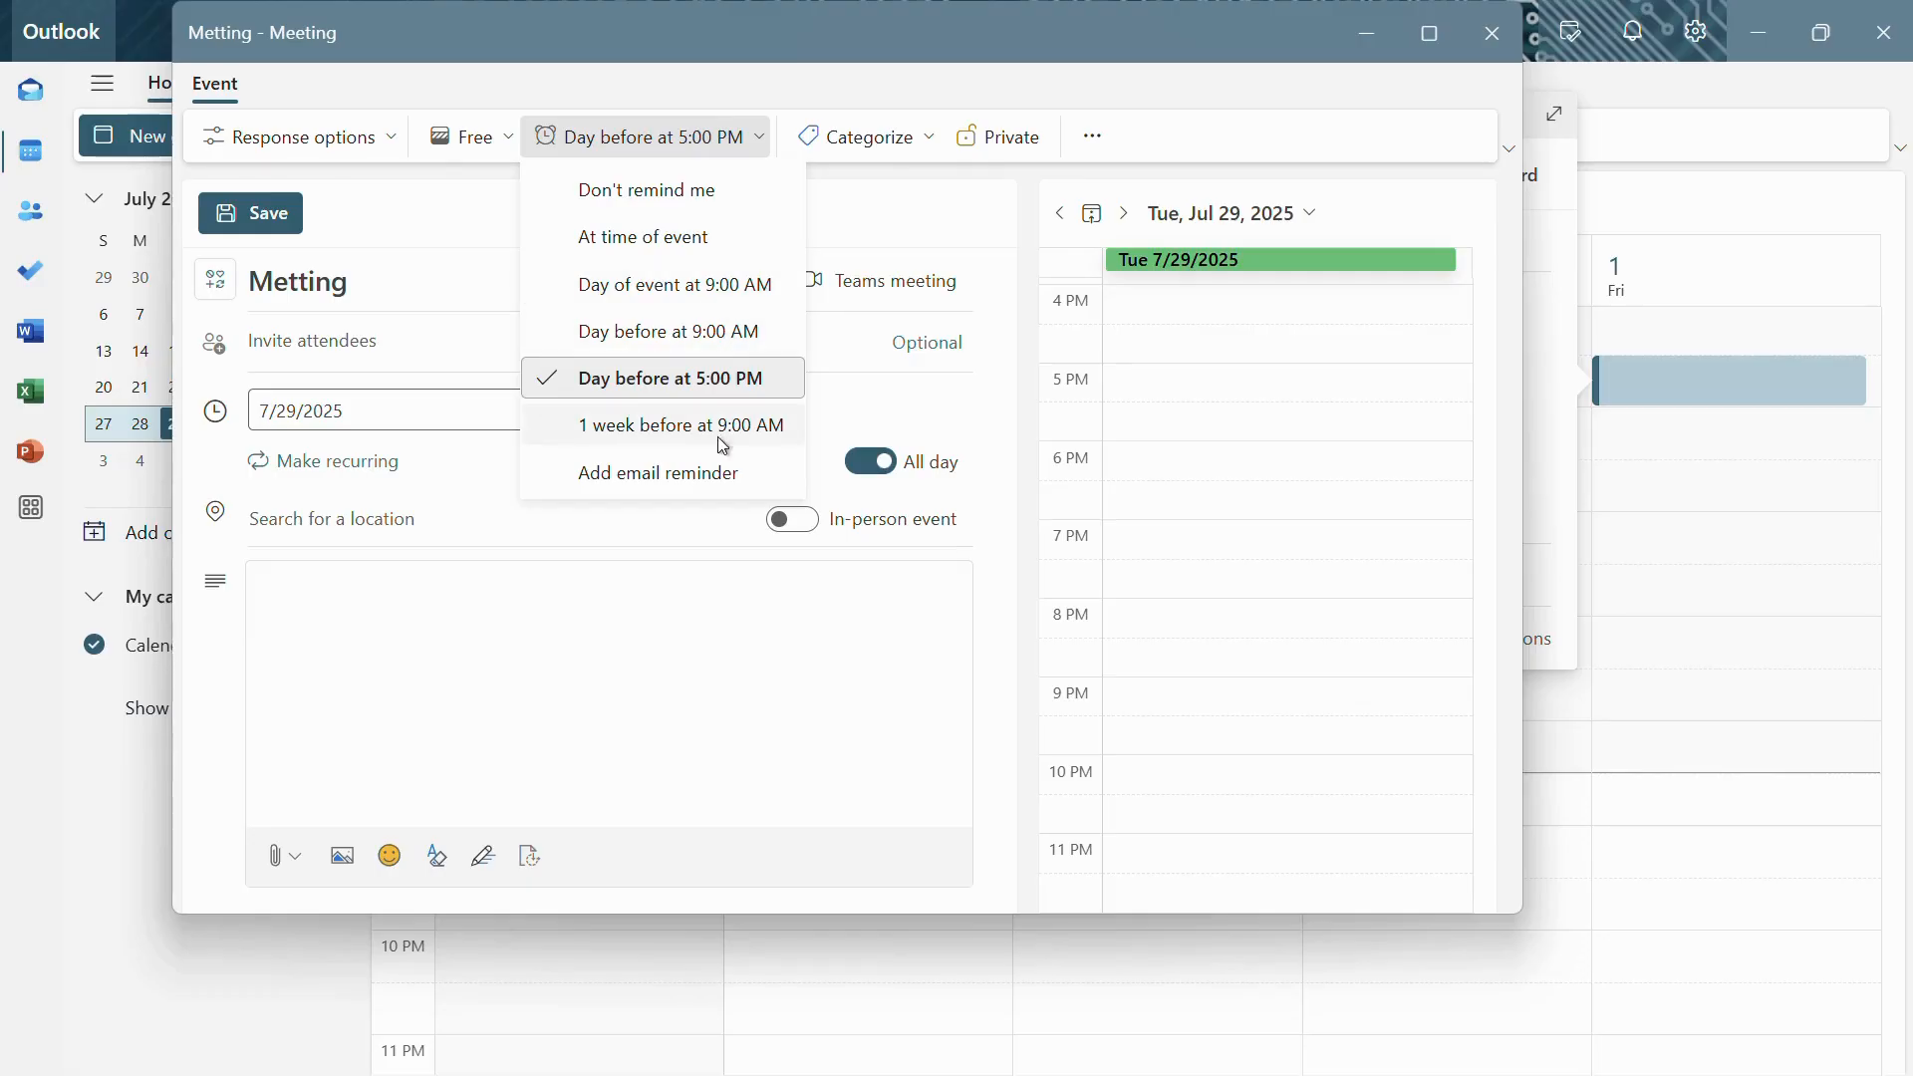
mouse_move(638, 446)
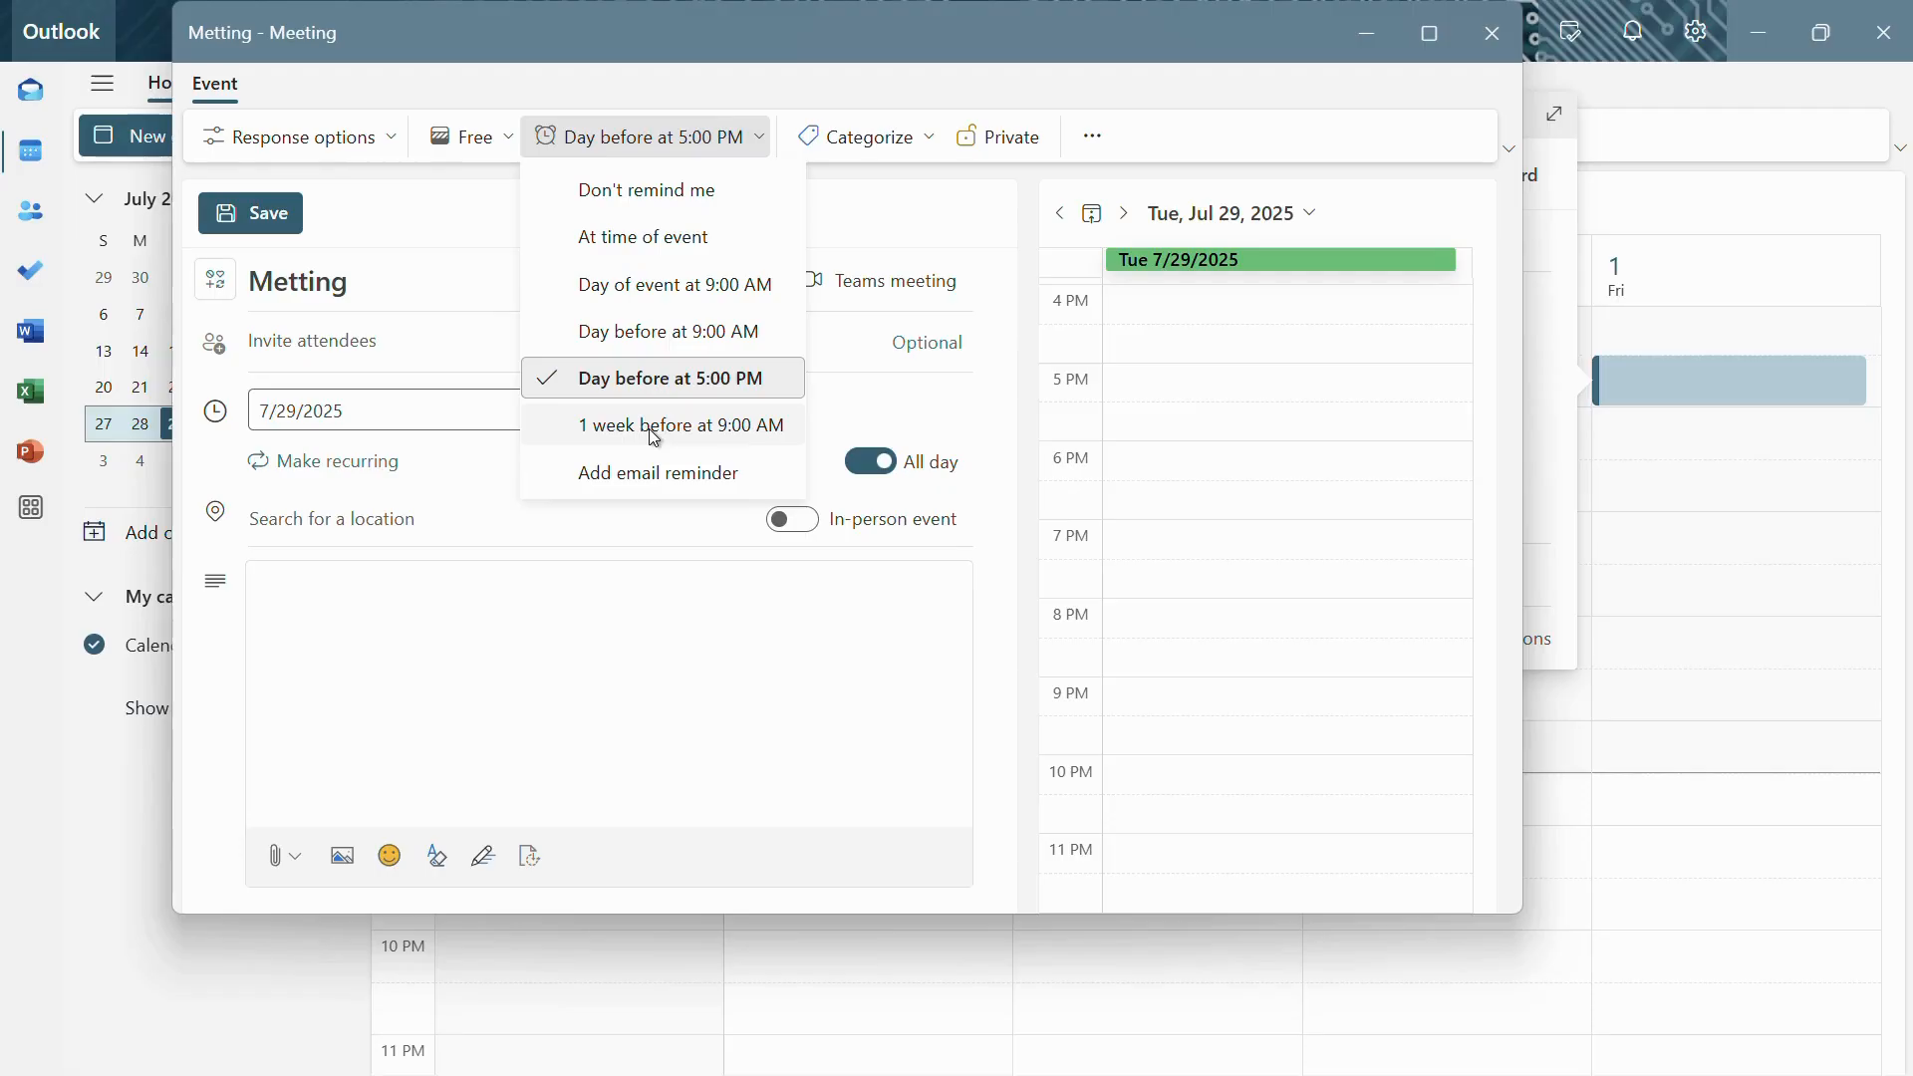
mouse_move(656, 475)
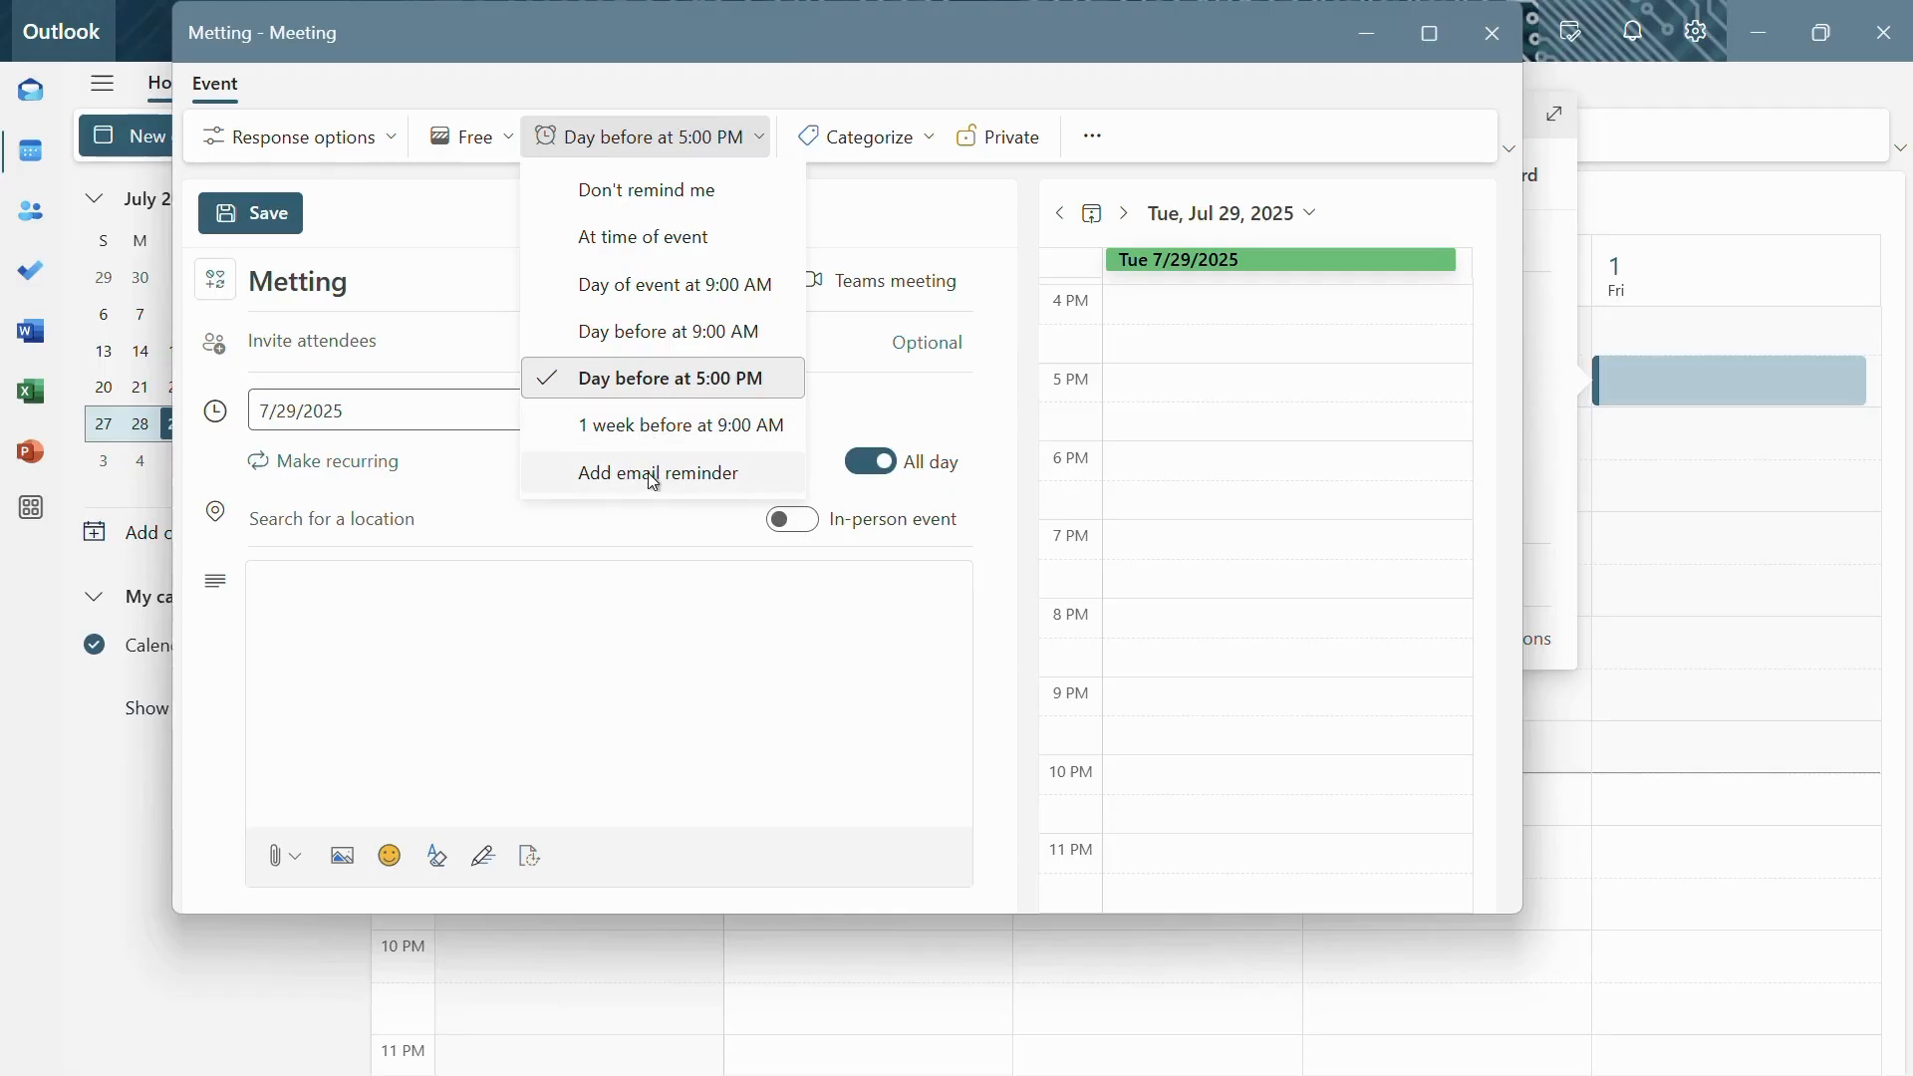
mouse_move(676, 480)
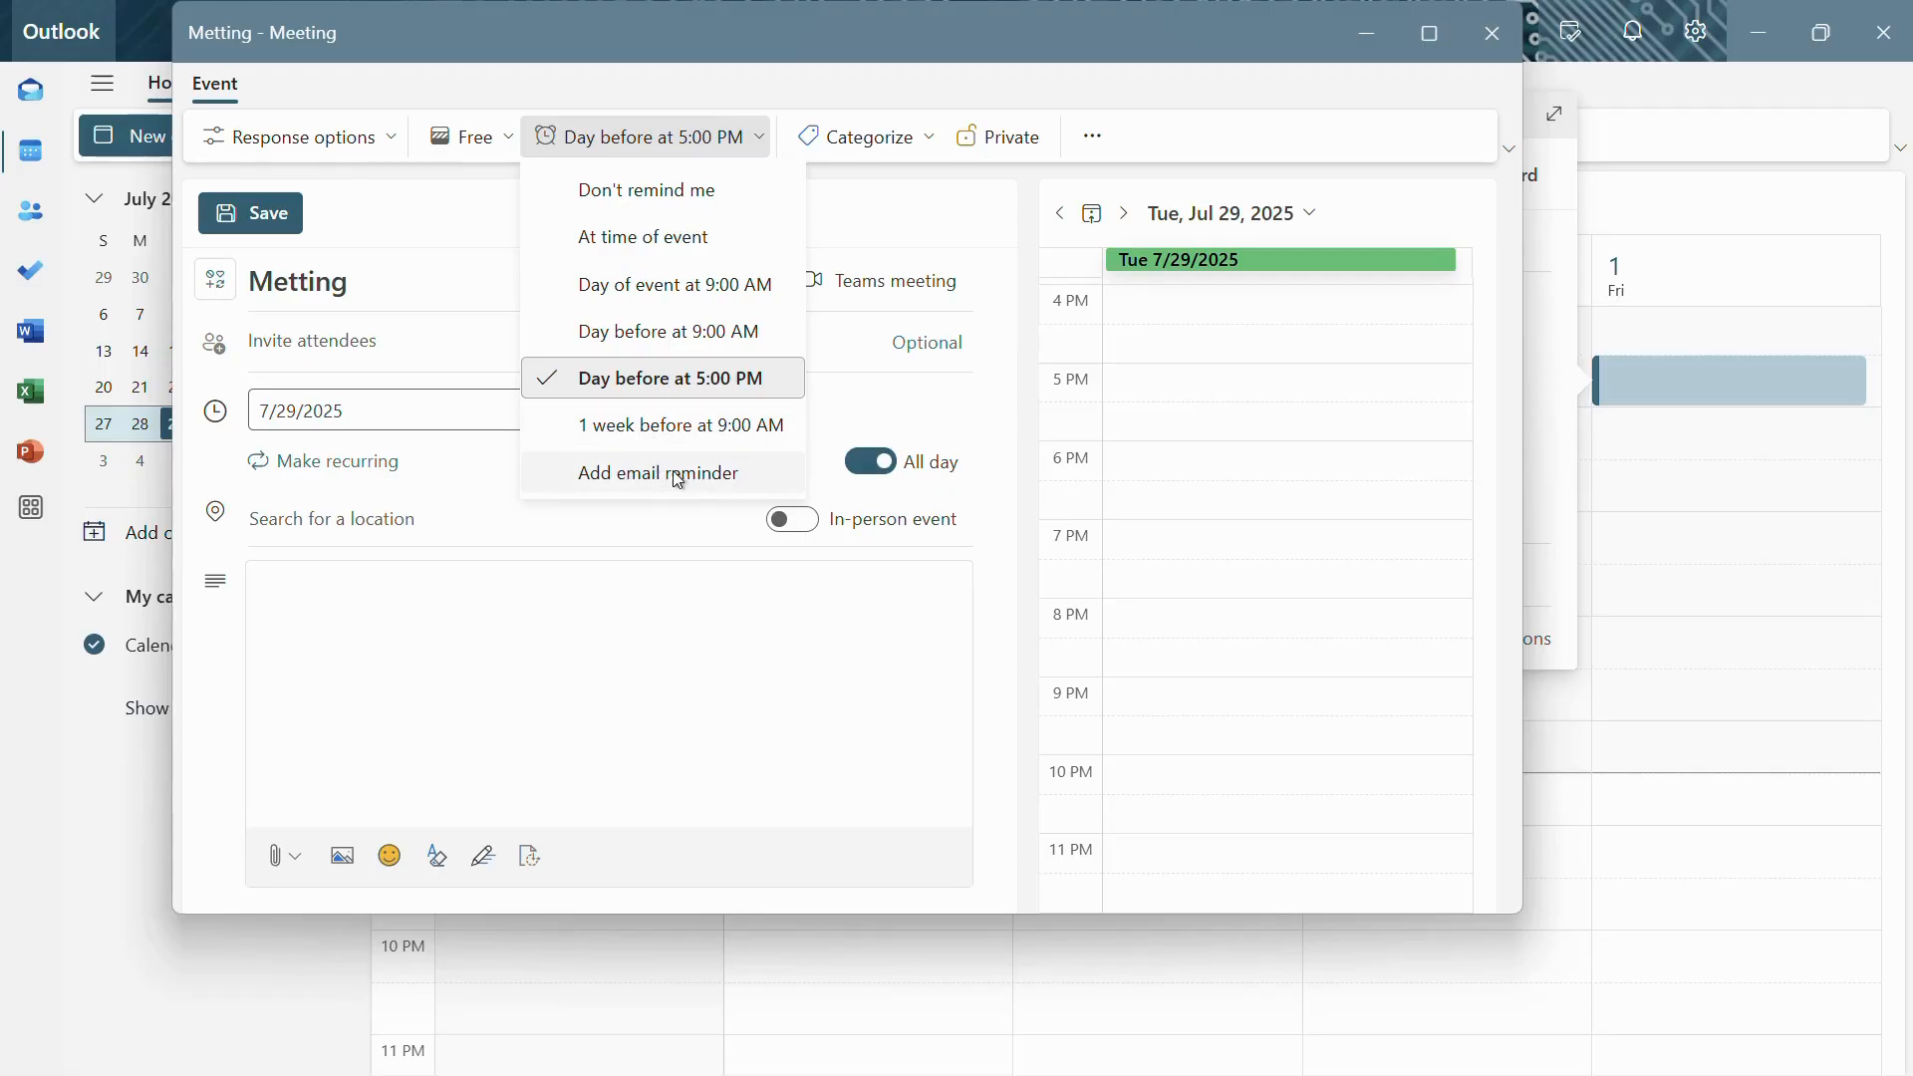
mouse_move(665, 331)
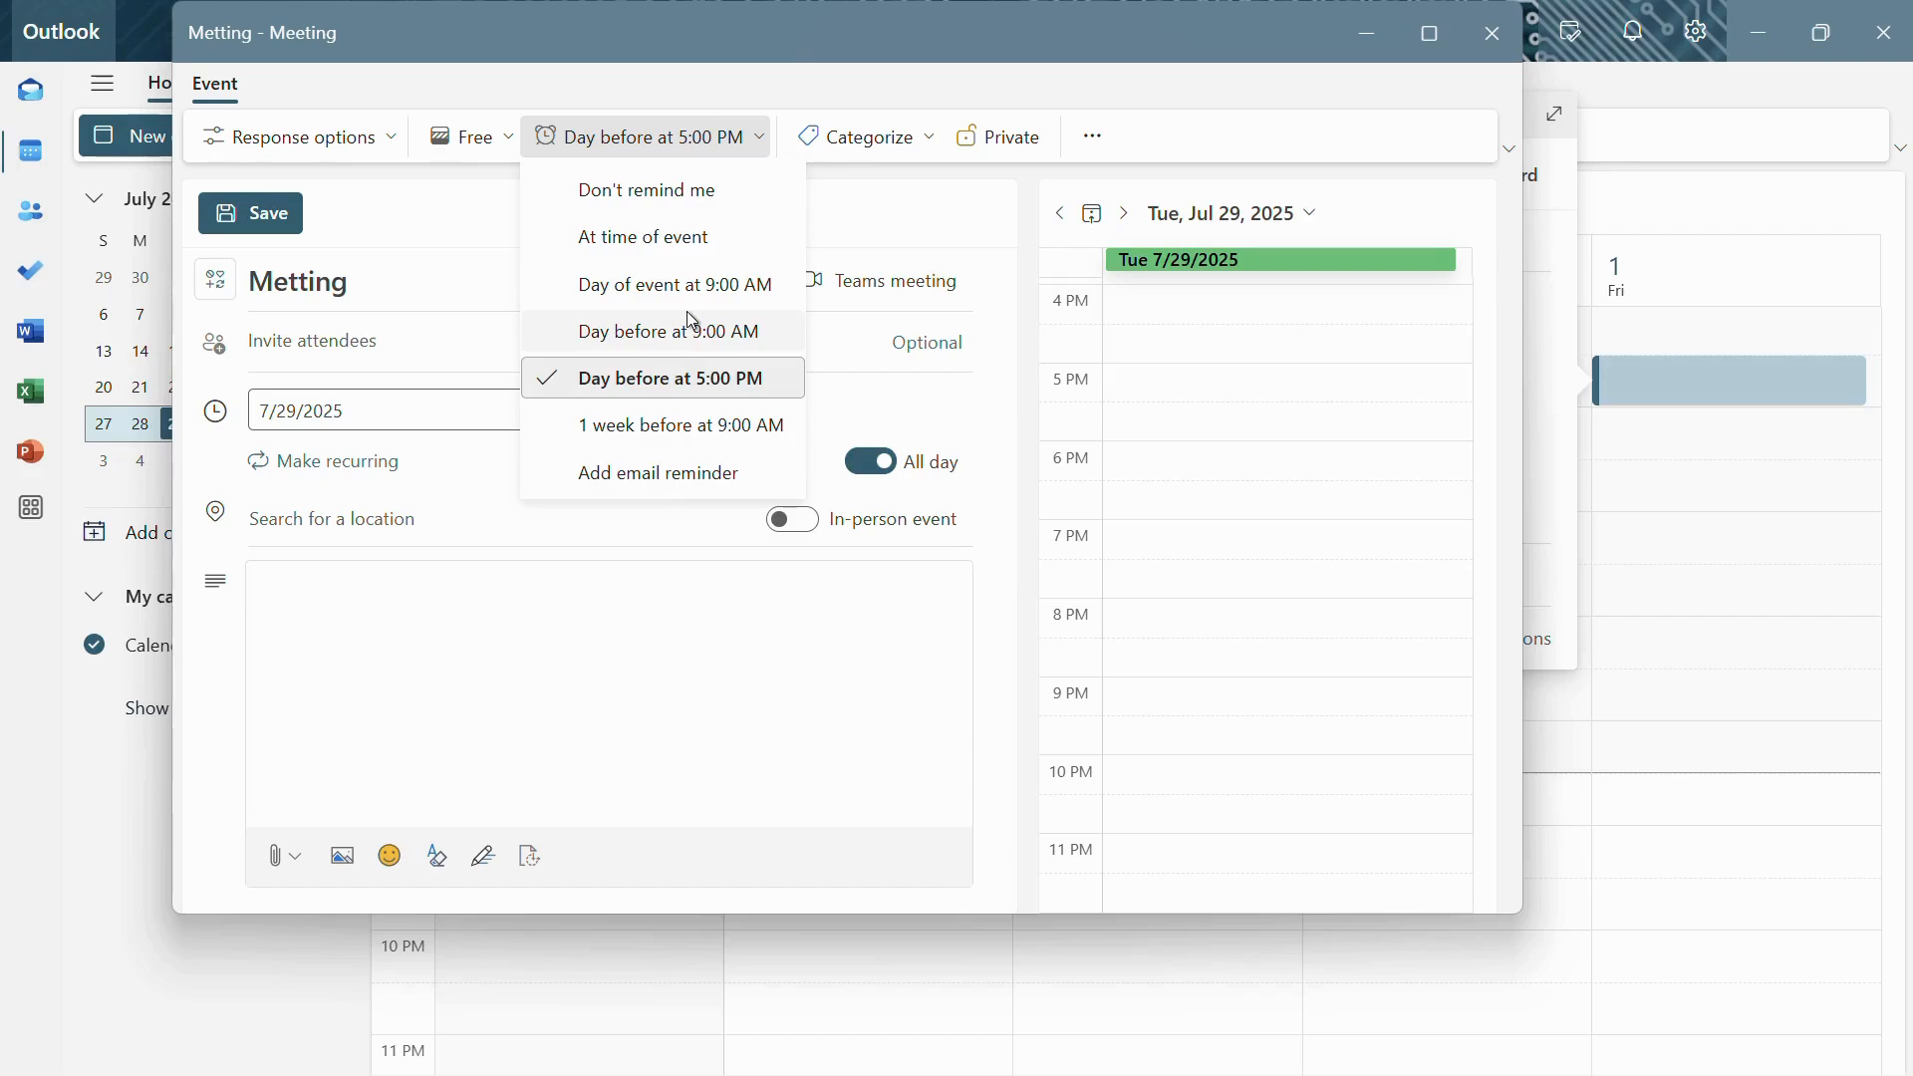
mouse_move(630, 285)
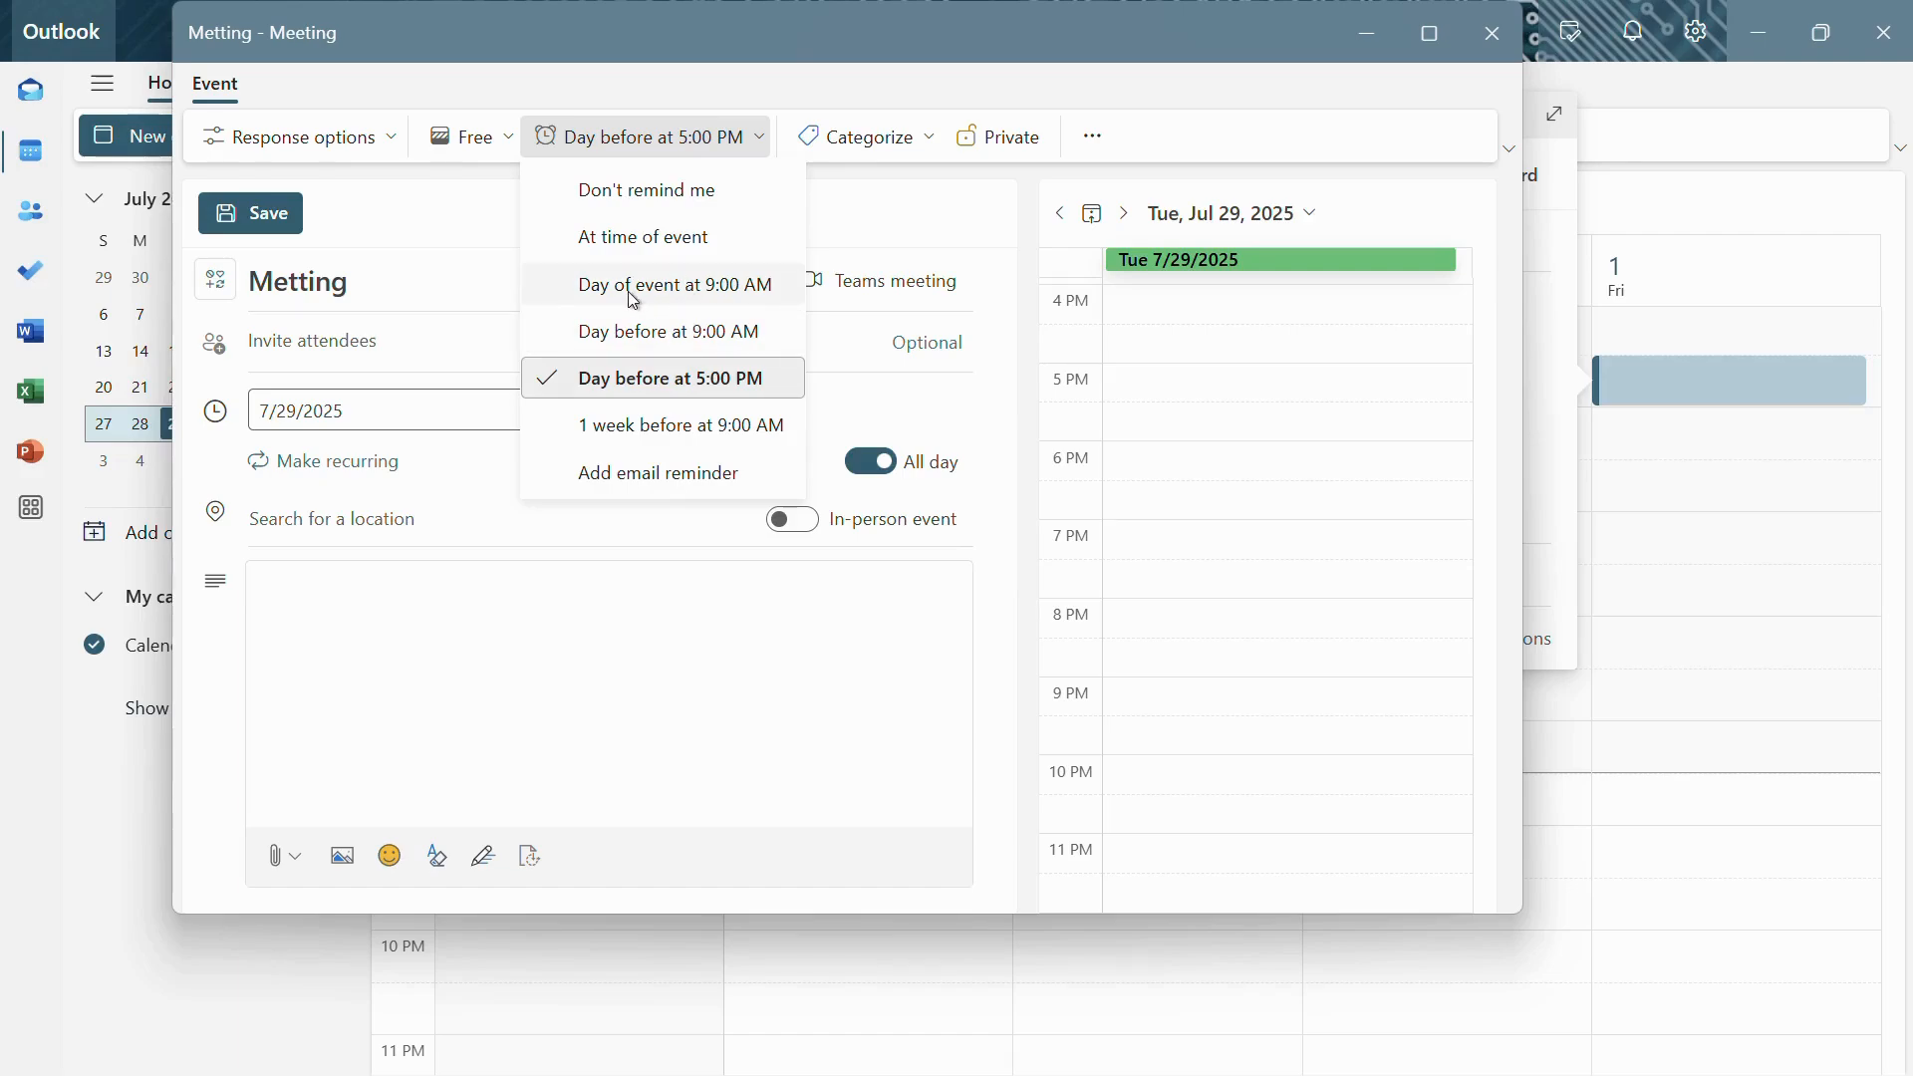
- Set the reminder to 'Day of event at 9:00 AM' for the Metting event
left_click(665, 285)
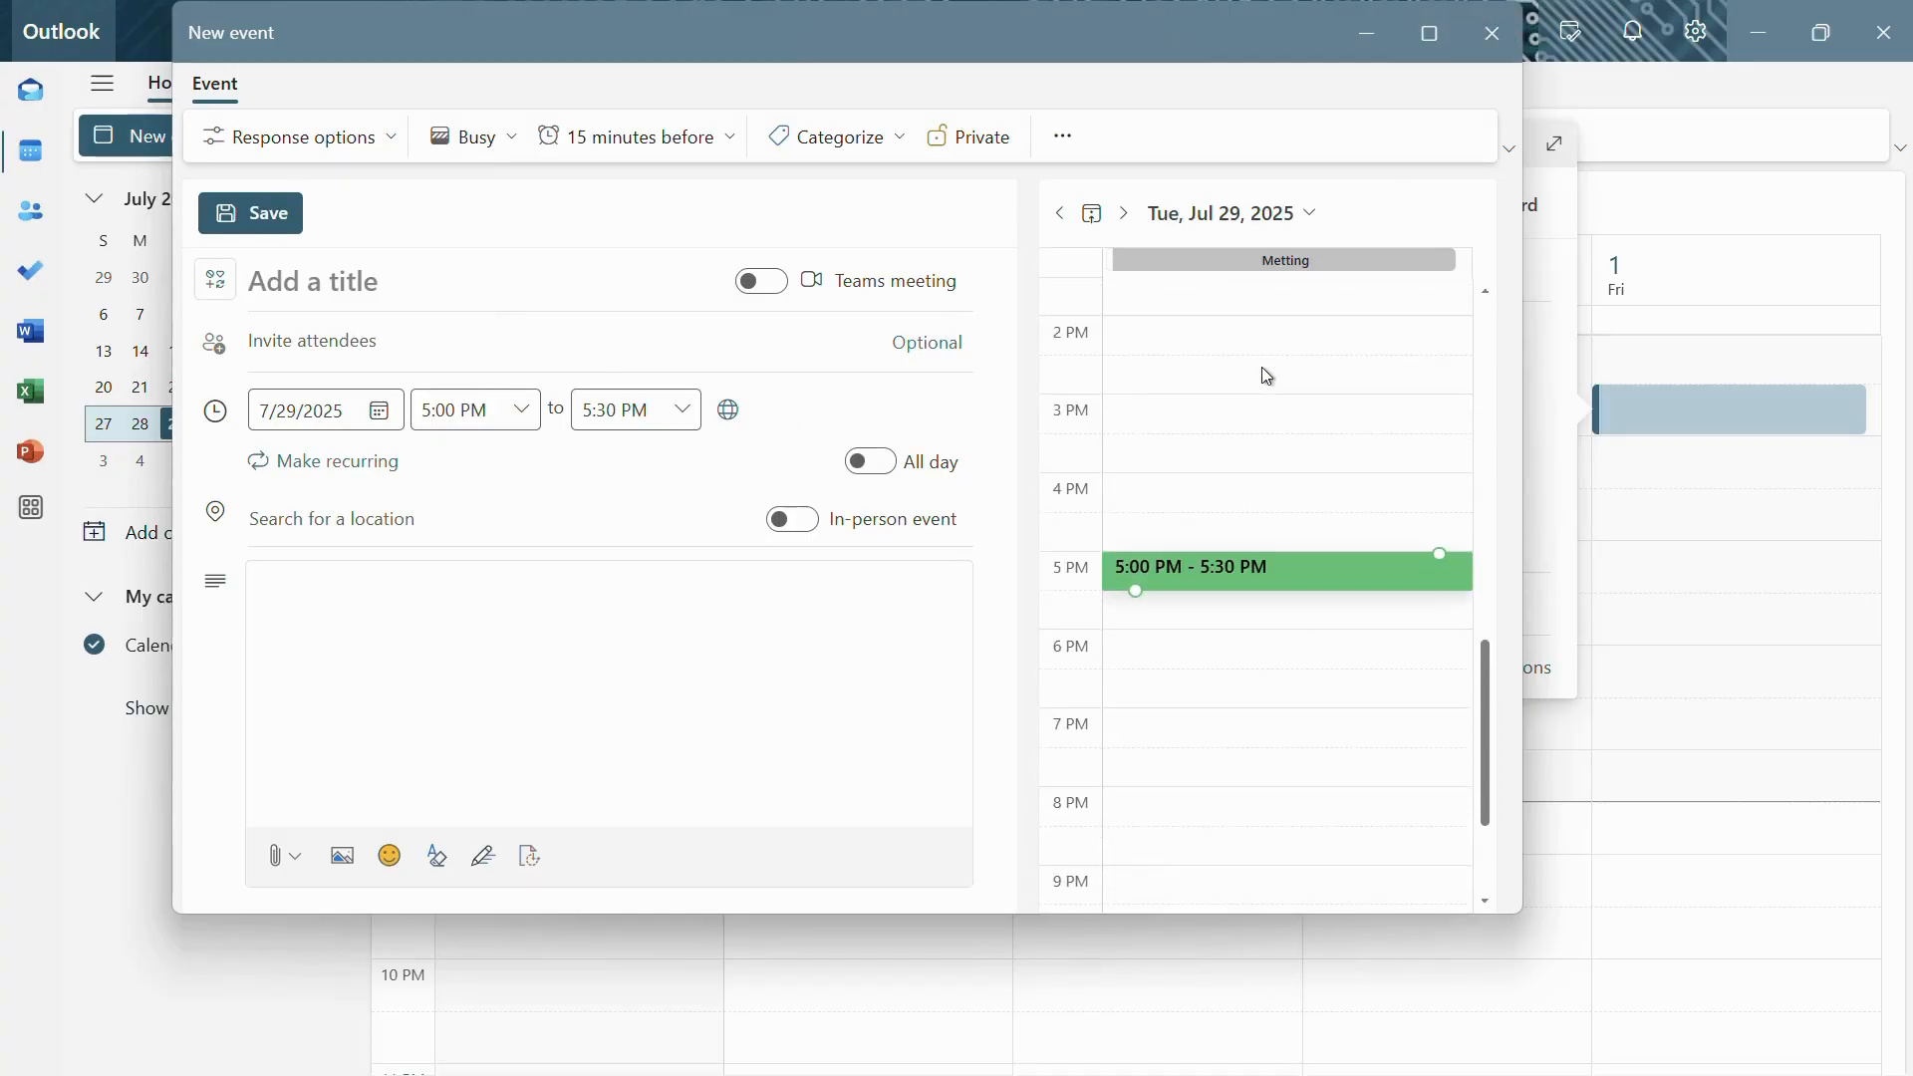
mouse_move(1285, 259)
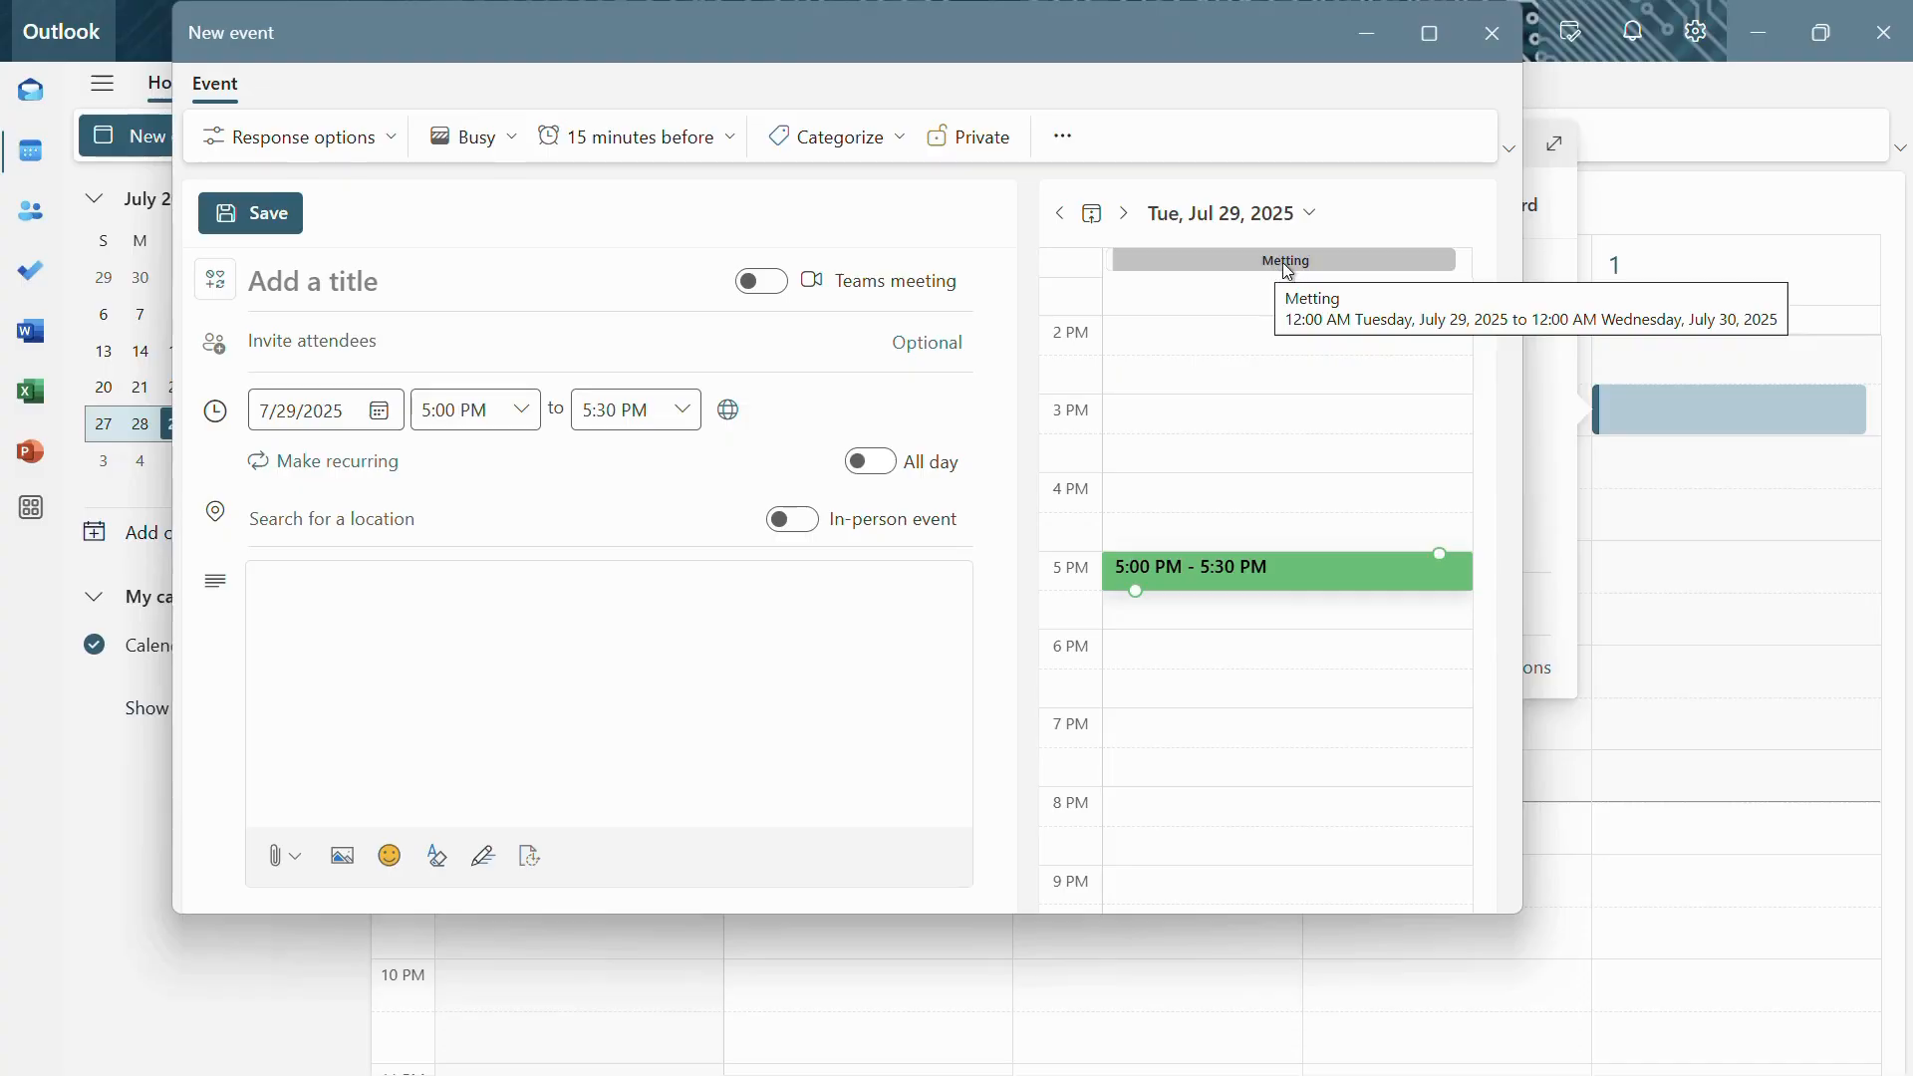